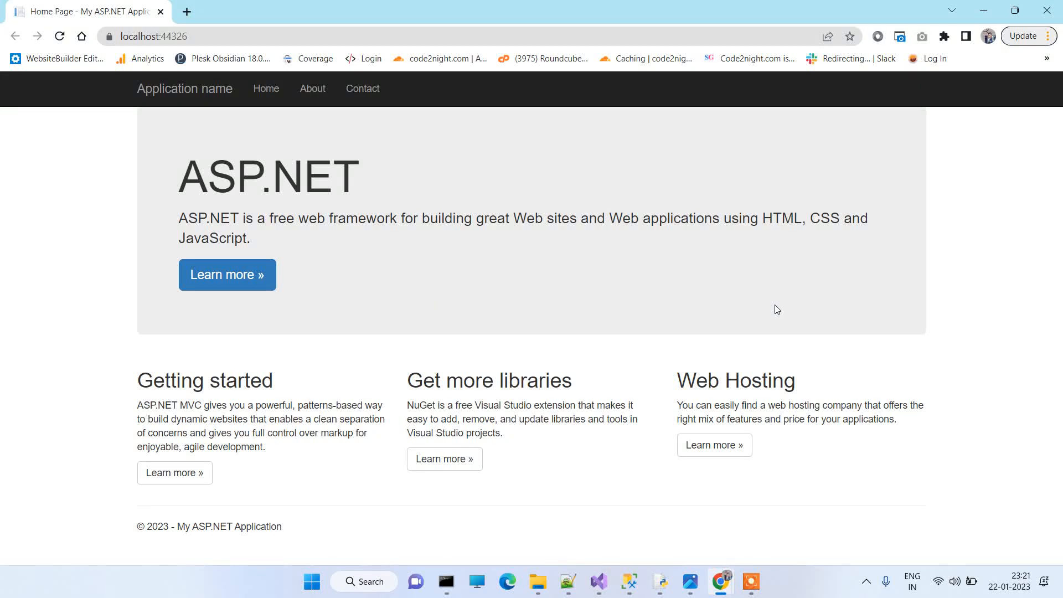
mouse_move(652, 284)
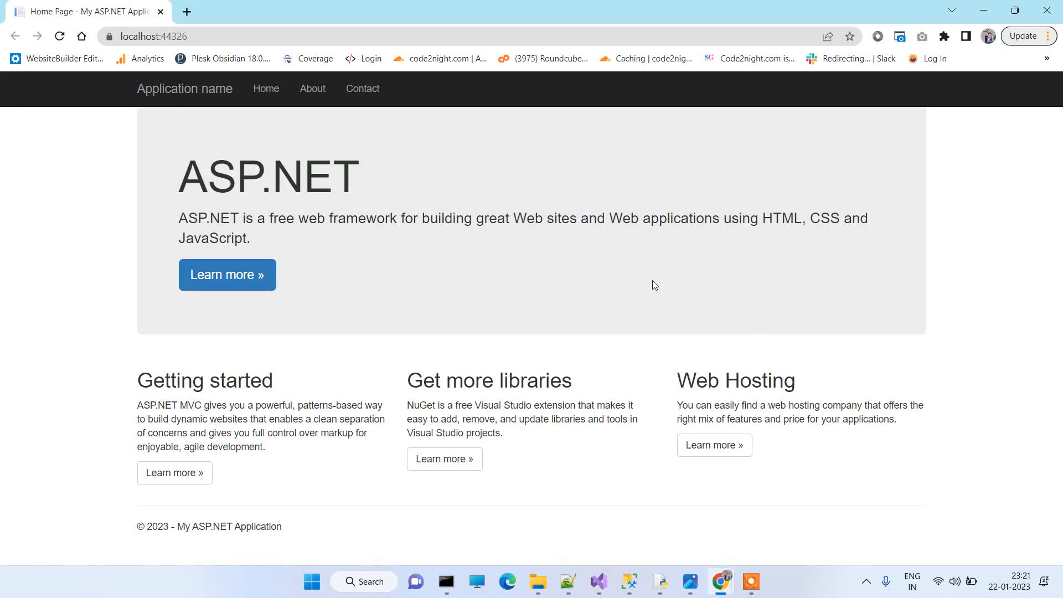
mouse_move(561, 267)
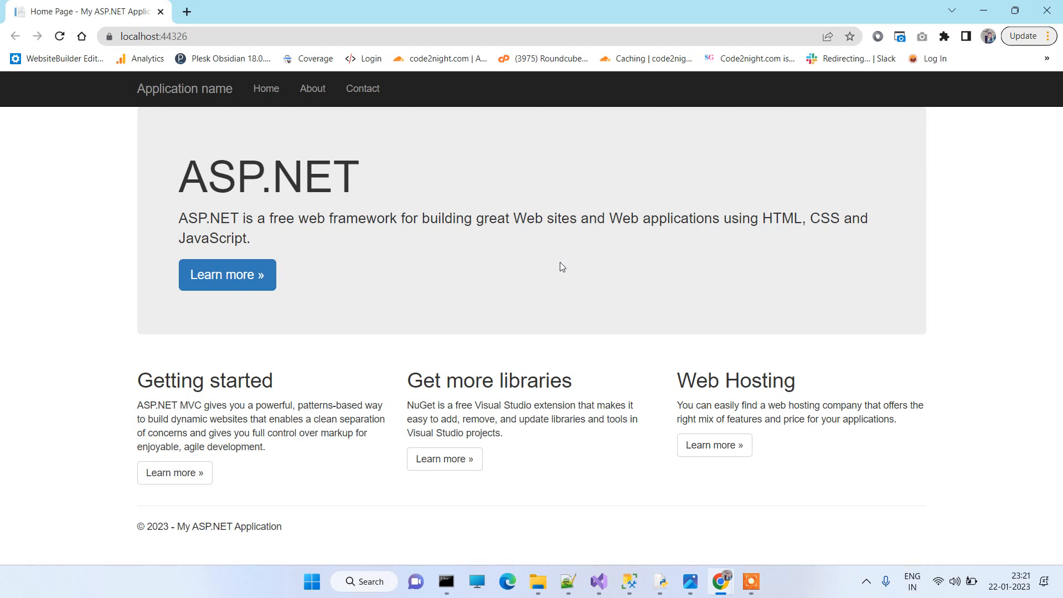
mouse_move(616, 265)
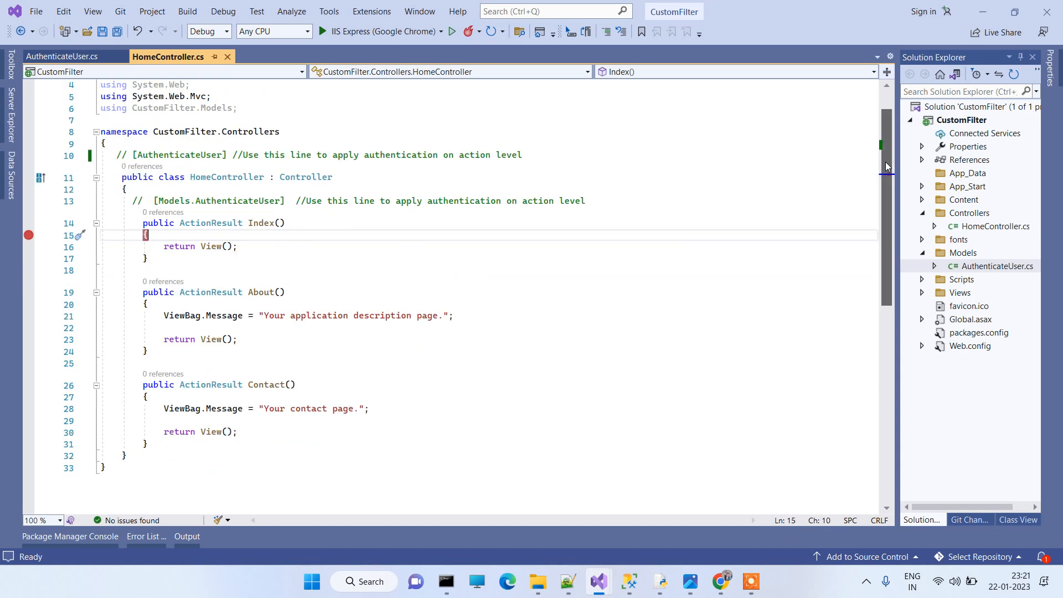
Step: Scroll through HomeController.cs, then open AuthenticateUser.cs from the Models folder
scroll("down", 3)
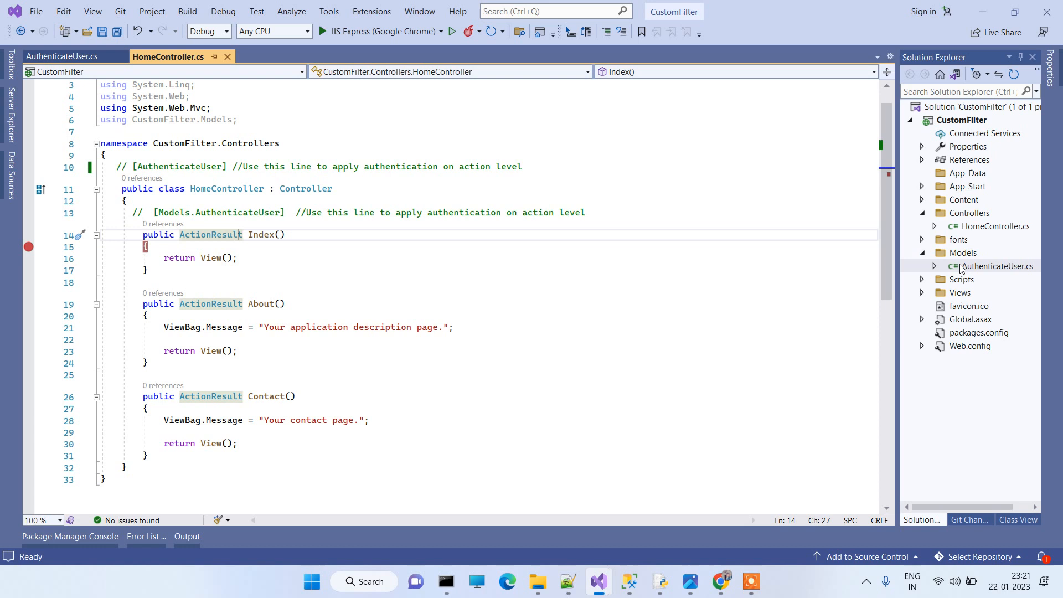
left_click(963, 253)
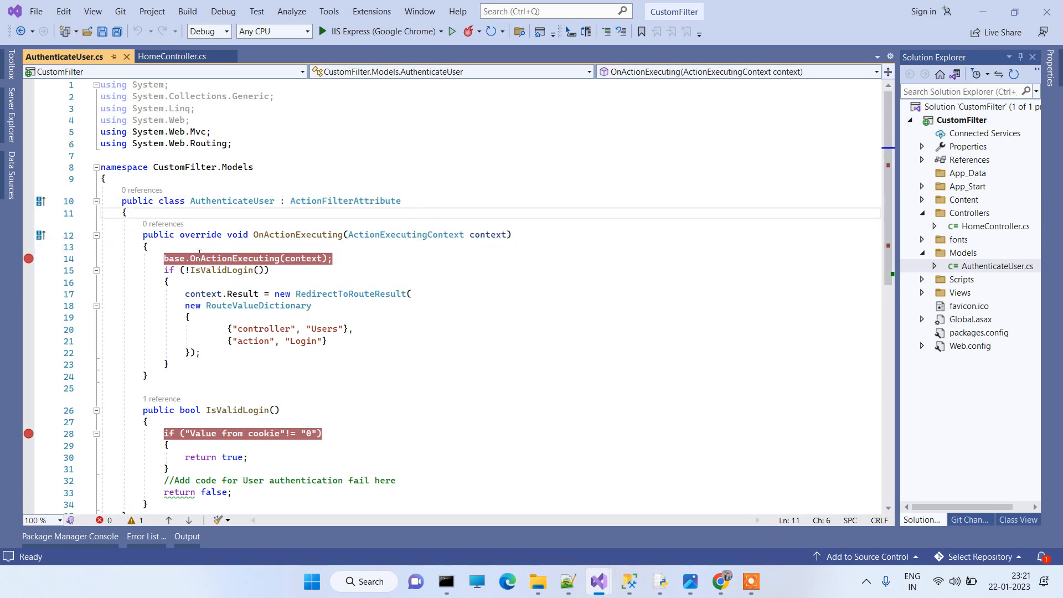
Step: Review the AuthenticateUser class, then uncomment [Models.AuthenticateUser] on line 13 of HomeController
left_click_drag(143, 235, 192, 353)
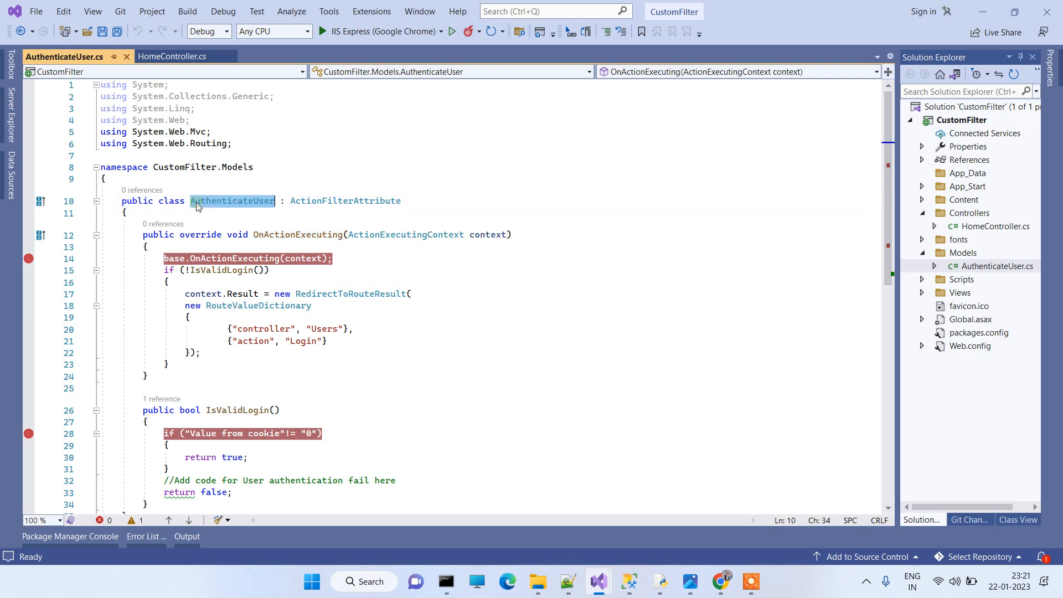
left_click(168, 56)
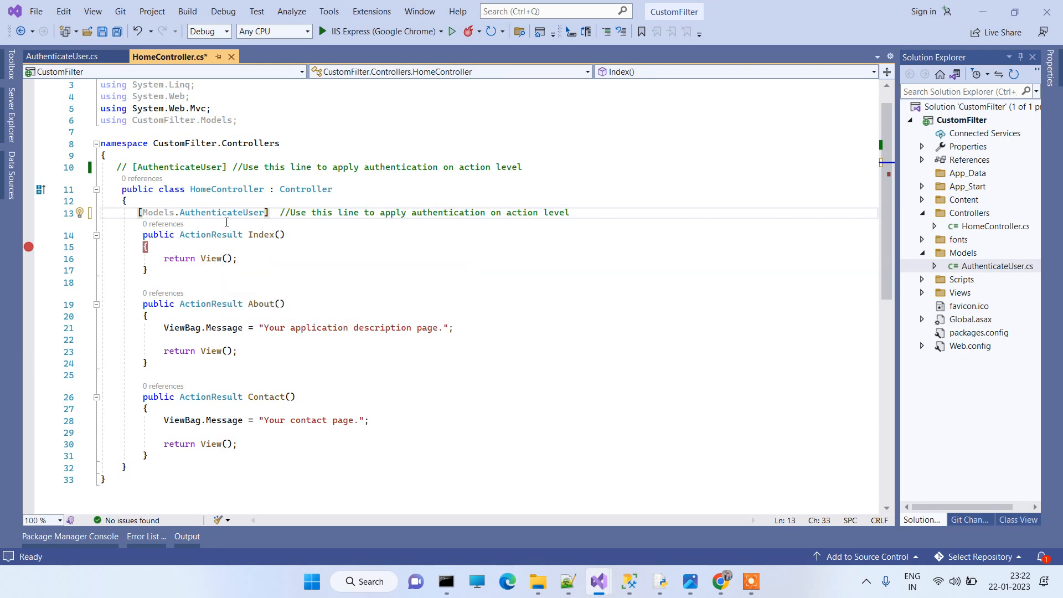
right_click(222, 212)
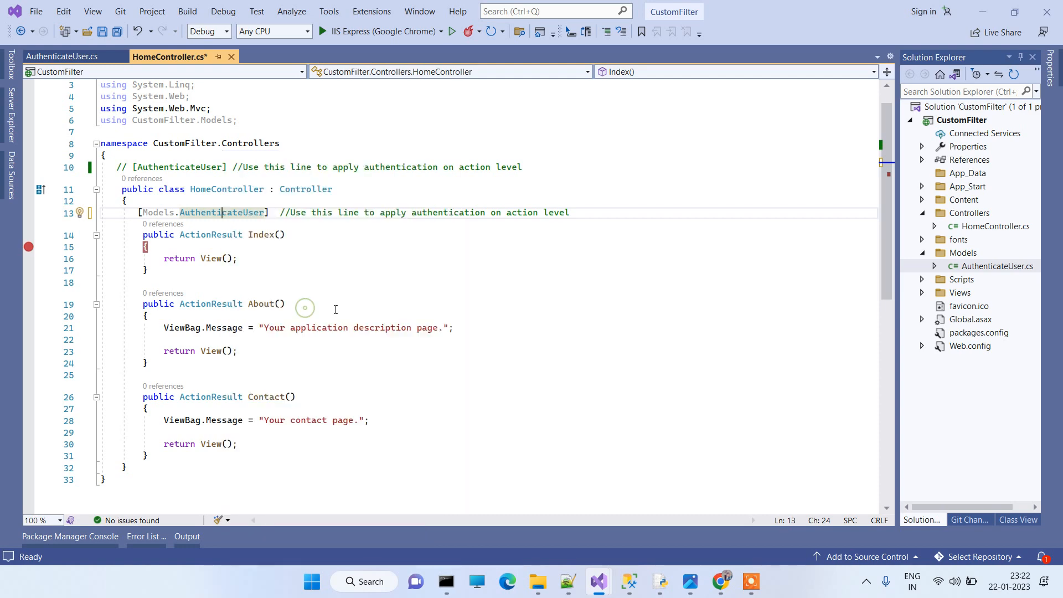
Step: Review OnActionExecuting's redirect logic and IsValidLogin's placeholder cookie-value check in AuthenticateUser.cs
left_click(64, 57)
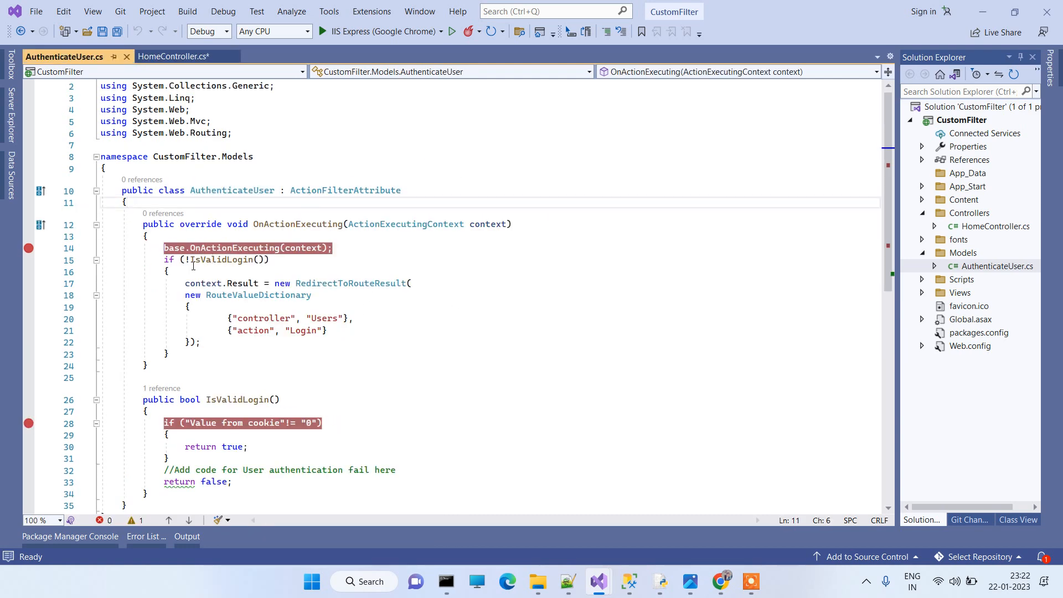
left_click_drag(163, 247, 200, 342)
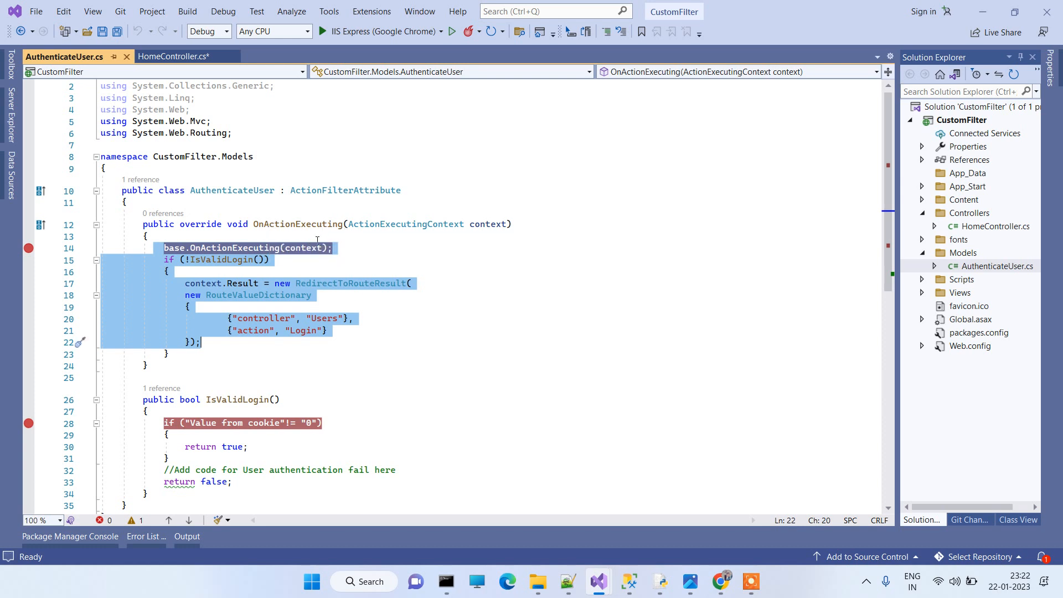
left_click(488, 224)
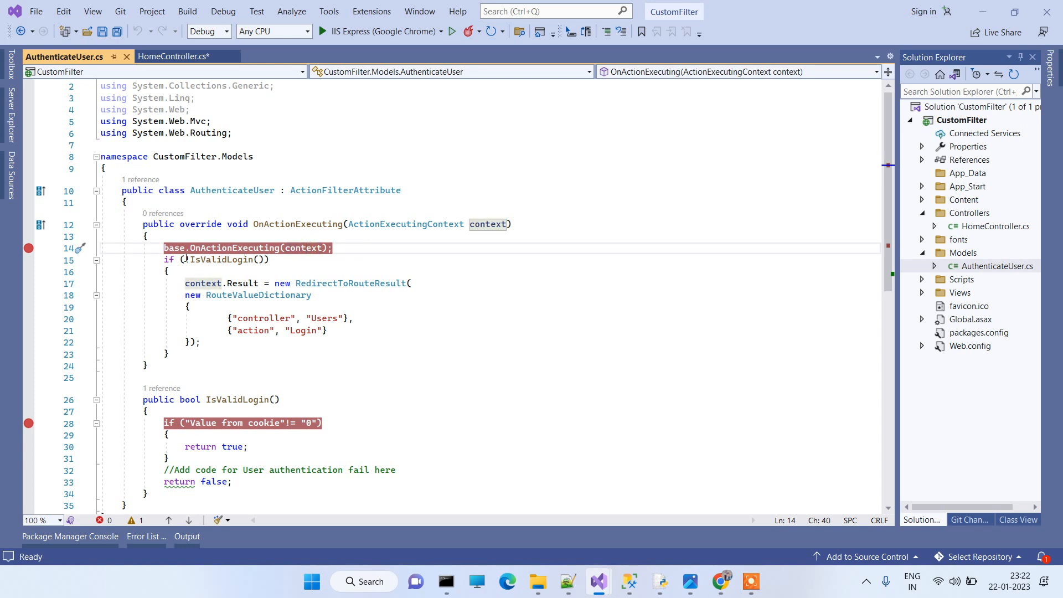
left_click(238, 259)
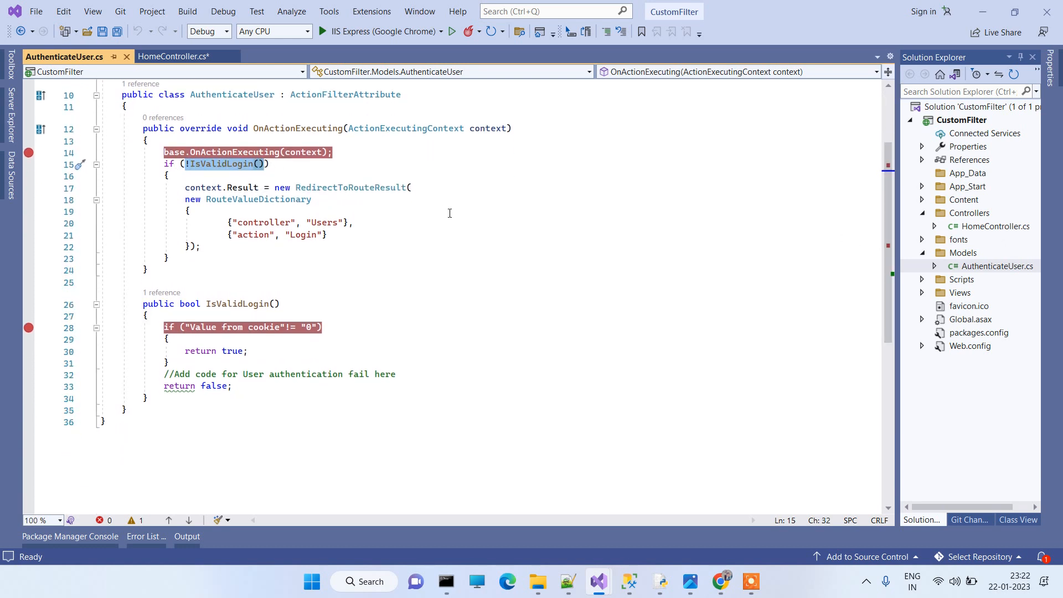
left_click(250, 352)
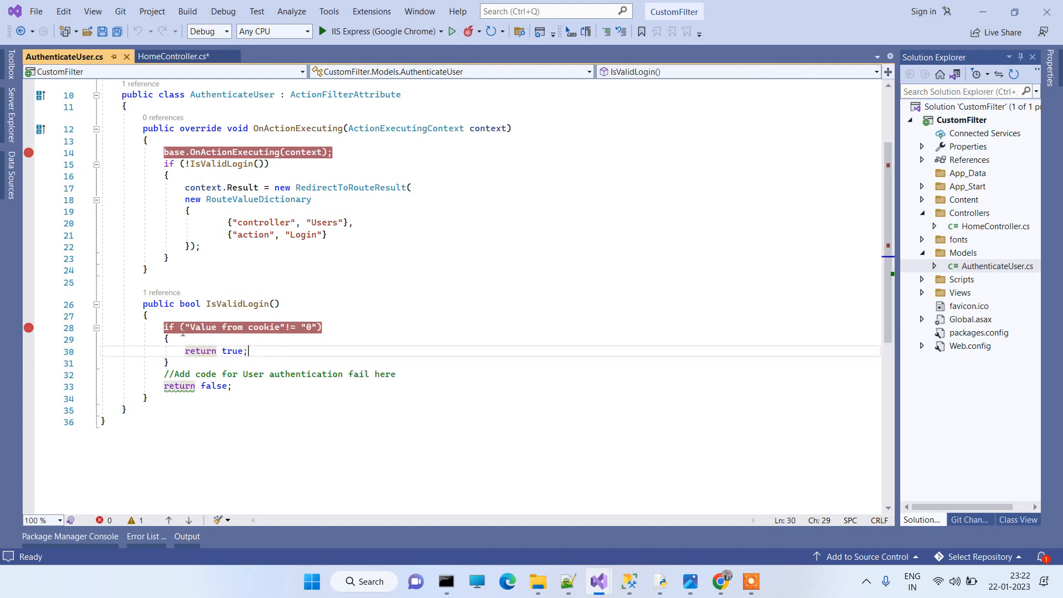
left_click(237, 328)
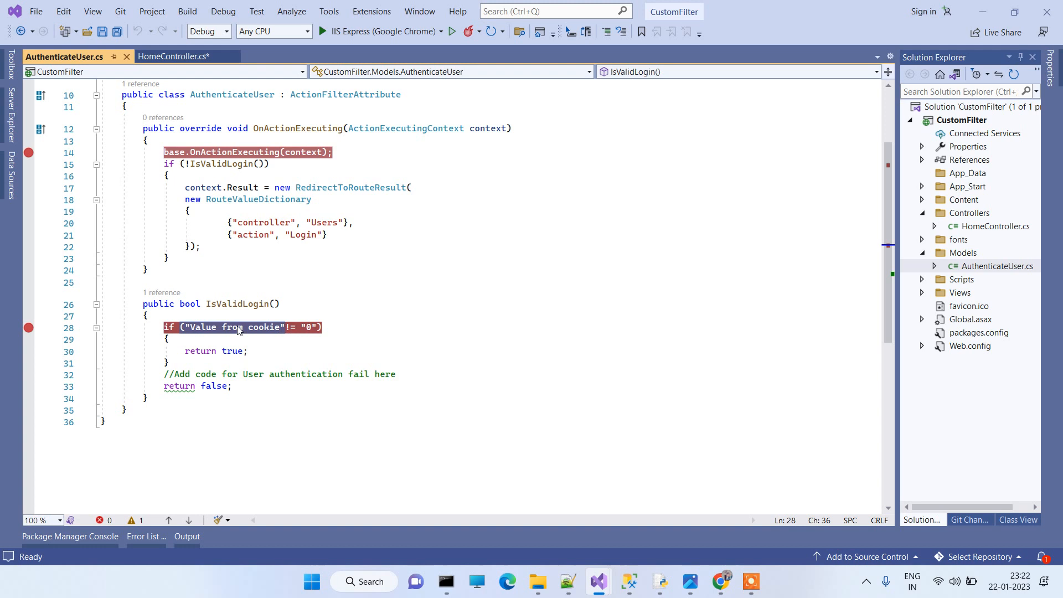
mouse_move(234, 326)
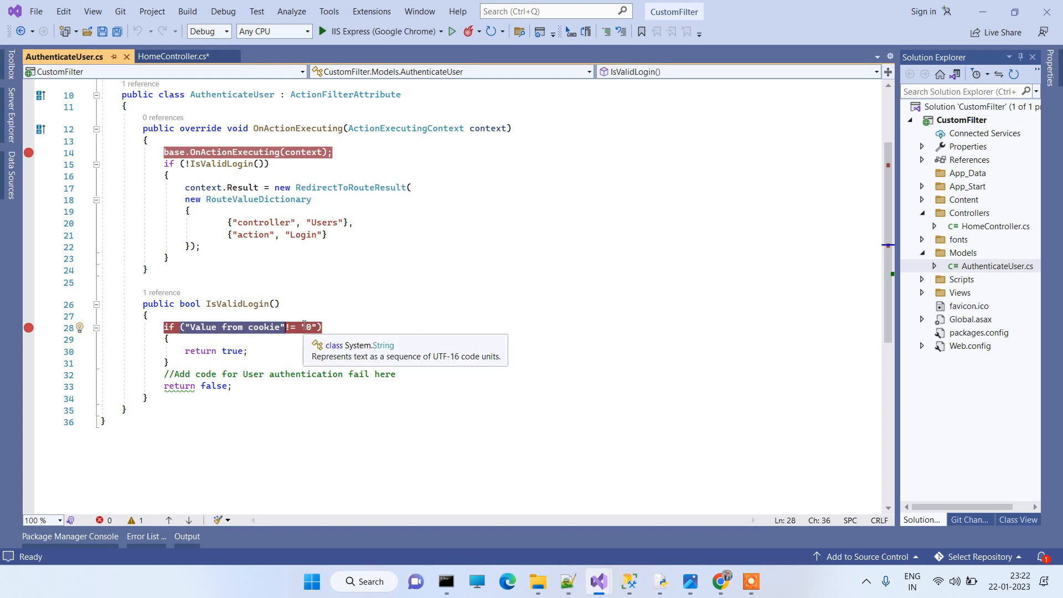
mouse_move(249, 335)
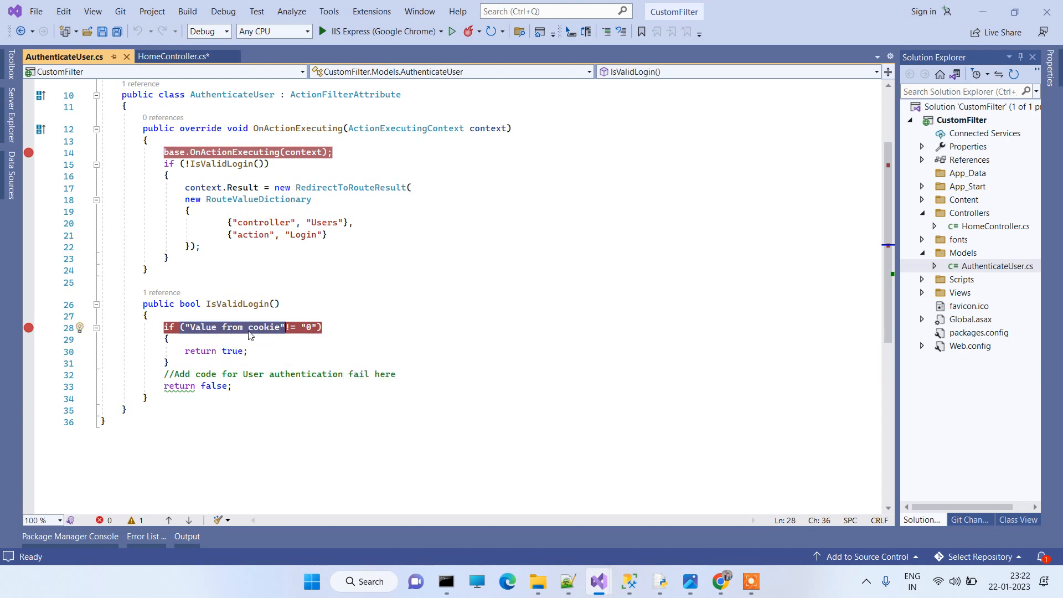
left_click(233, 339)
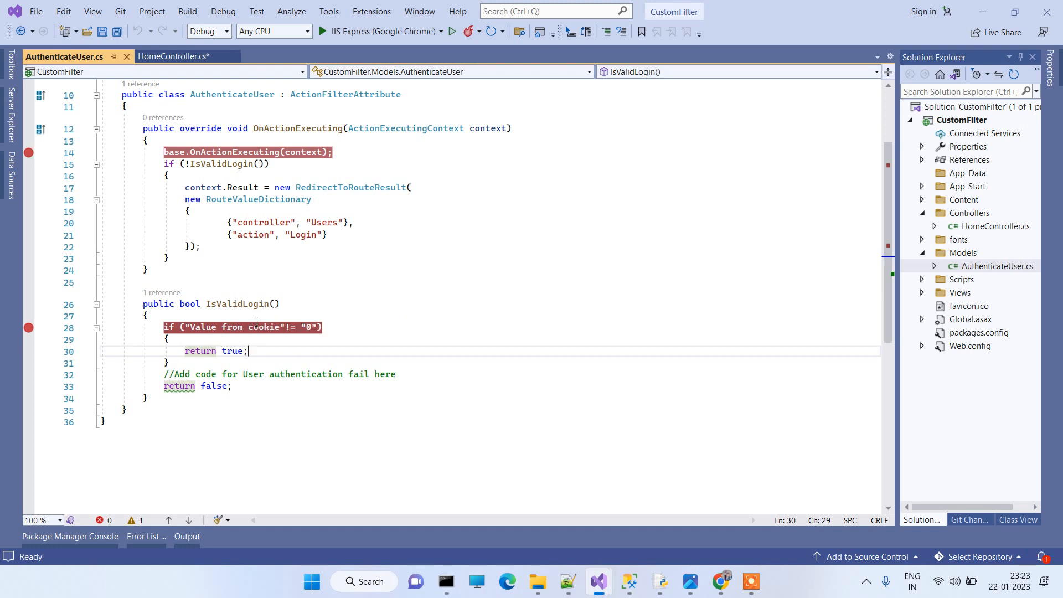
Step: Highlight IsValidLogin's return-true block, then return to HomeController to remove the Index attribute
left_click(156, 339)
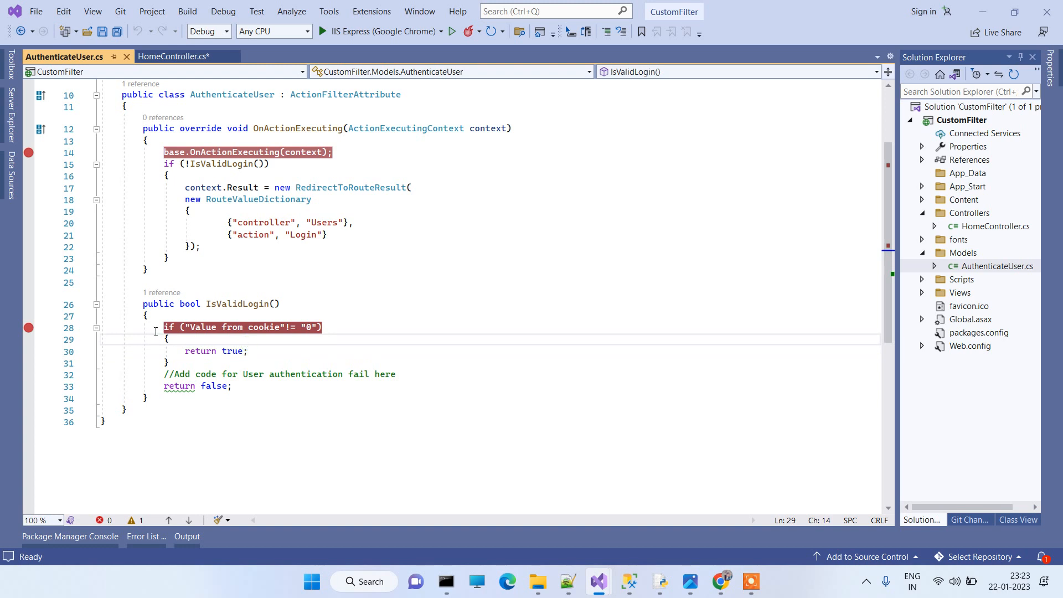
left_click_drag(163, 339, 172, 363)
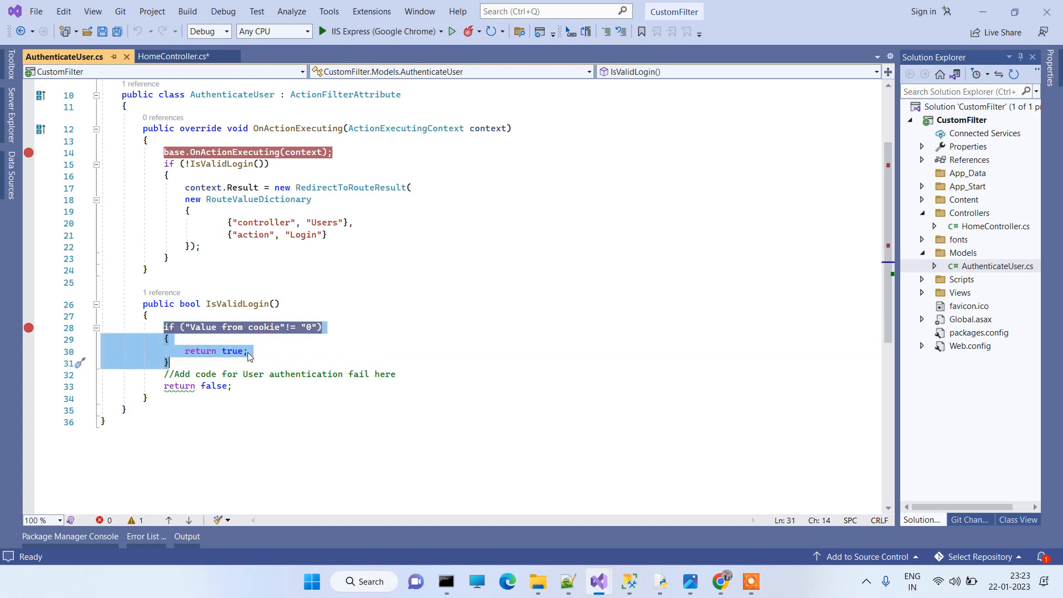
left_click(179, 386)
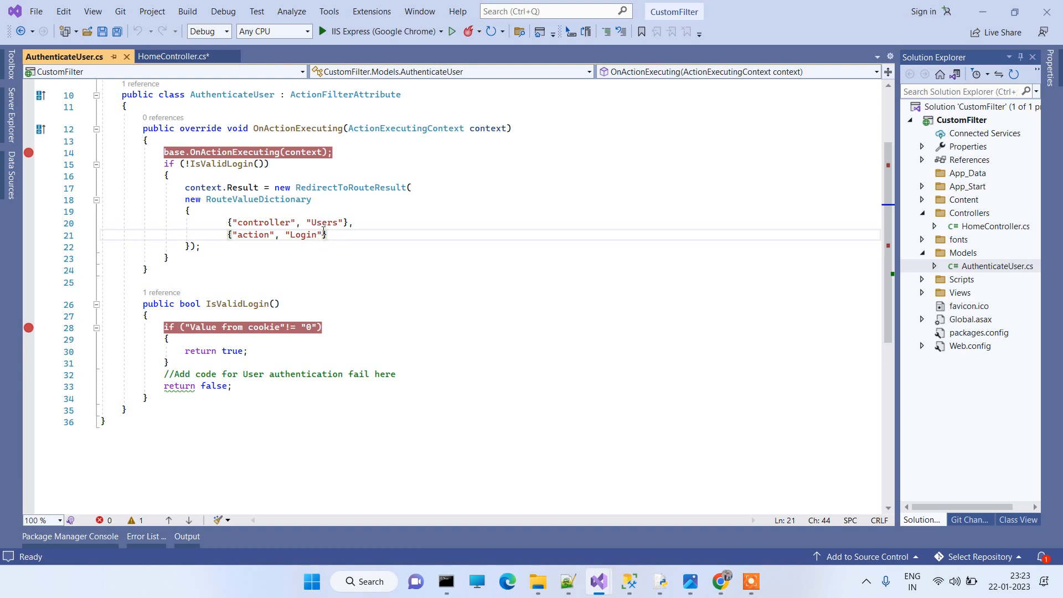
mouse_move(305, 235)
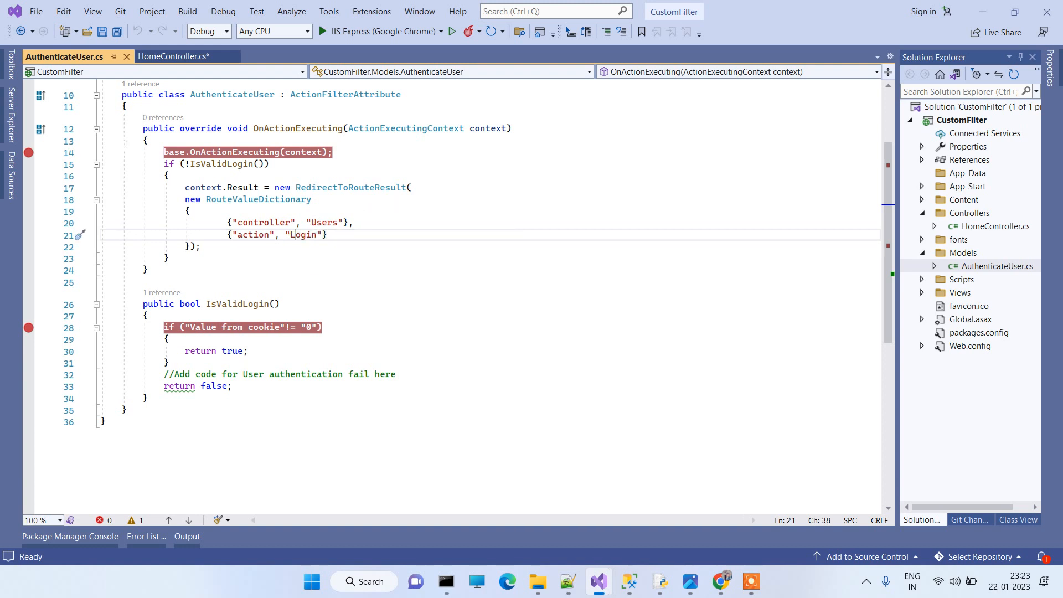
mouse_move(248, 177)
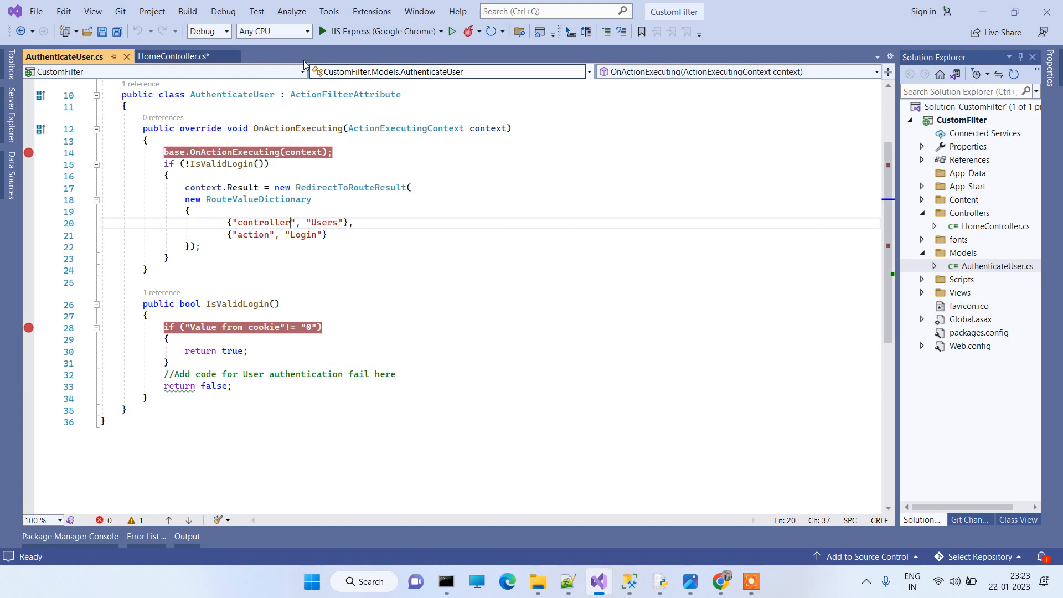
left_click(170, 57)
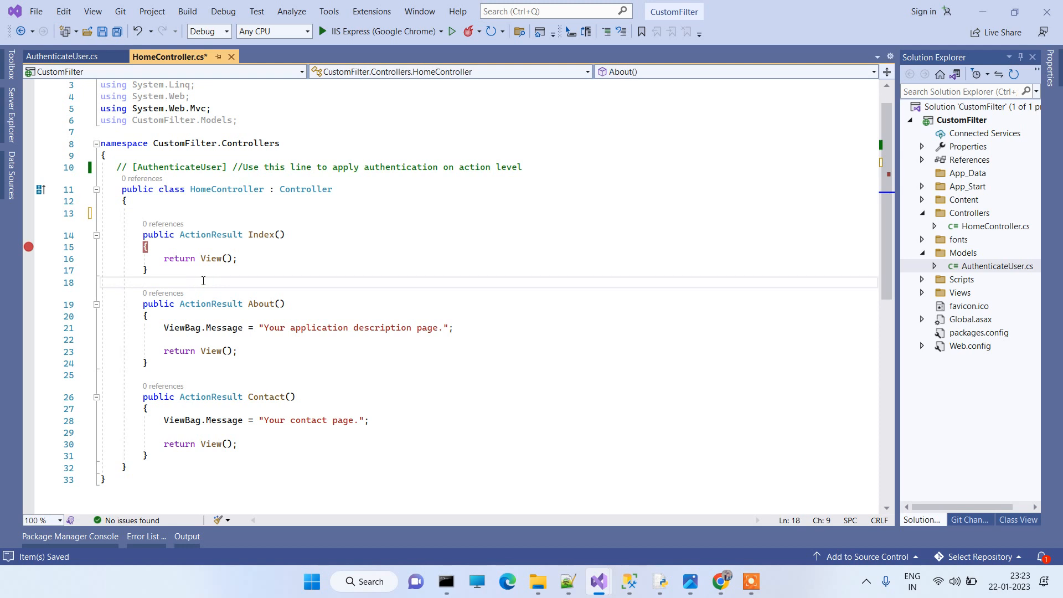
Step: Add [Models.AuthenticateUser] above About() and set a breakpoint inside the About action
type("[Models.AuthenticateUser]  //Use this line to apply authentication on action level")
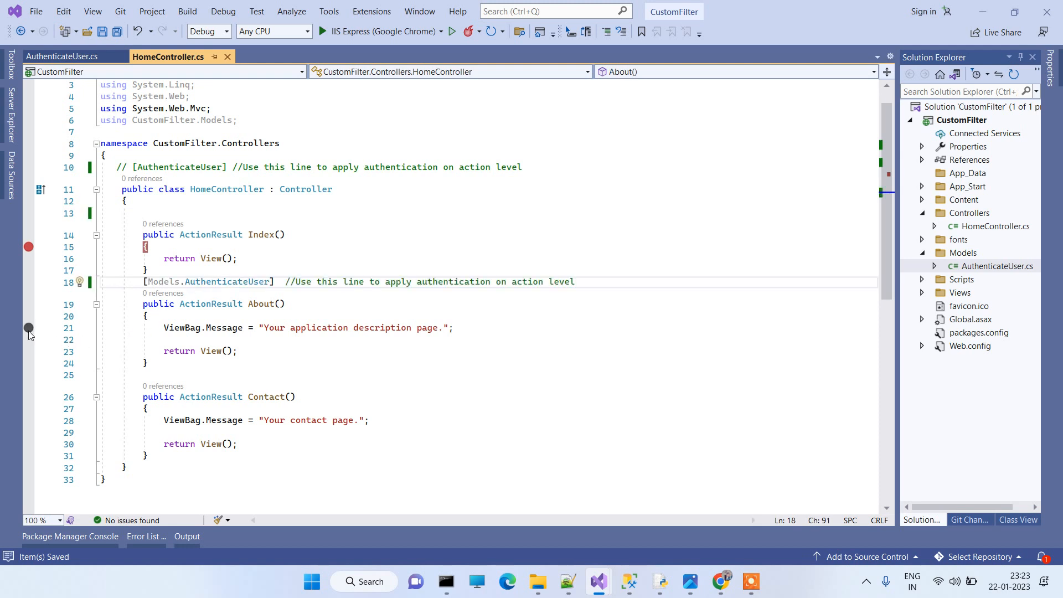
left_click(28, 327)
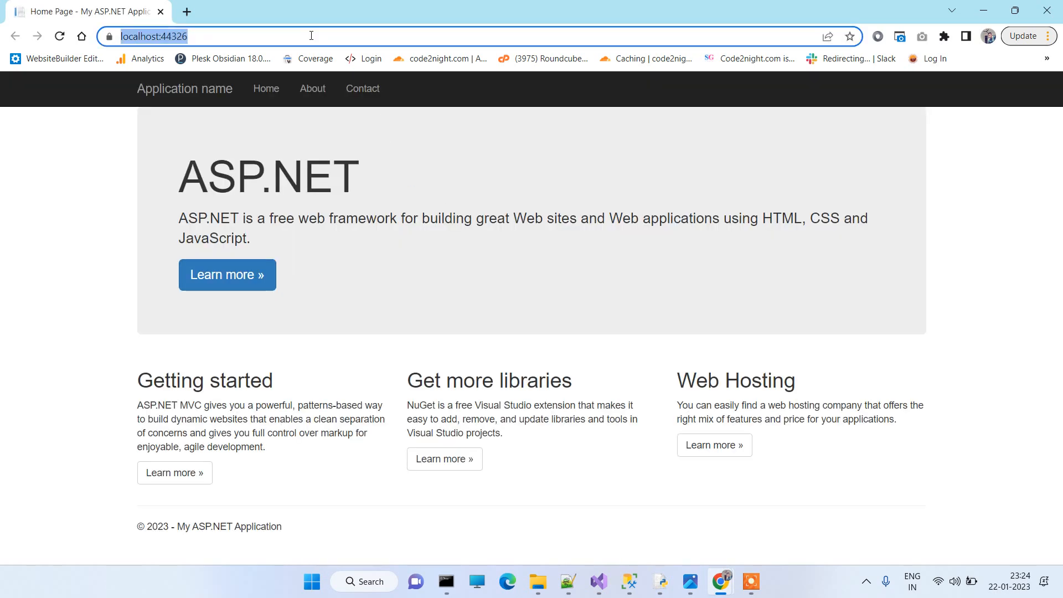
type("https://localhost:44326/Home/")
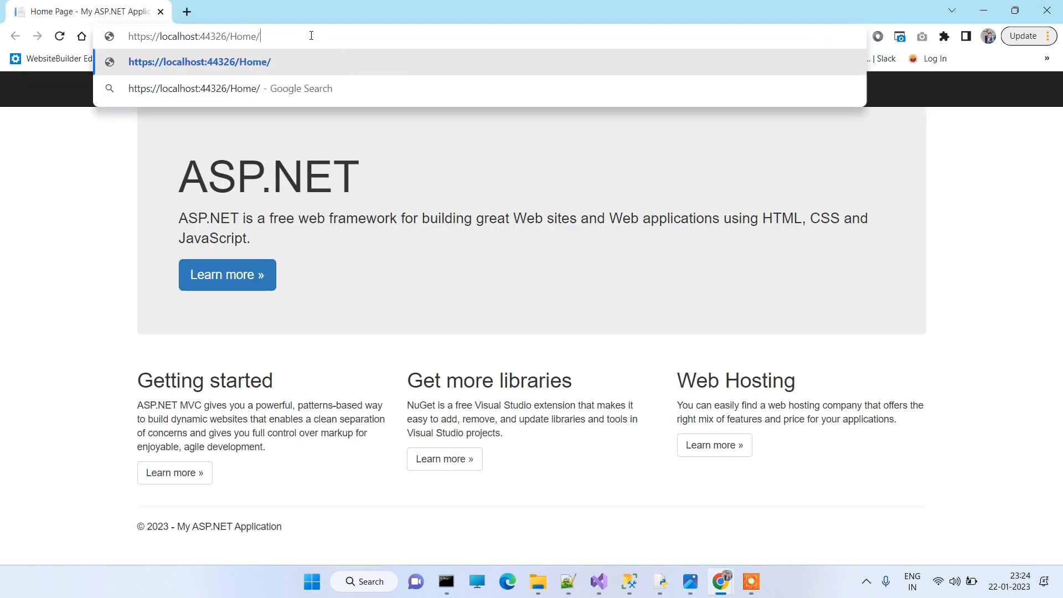
type("About")
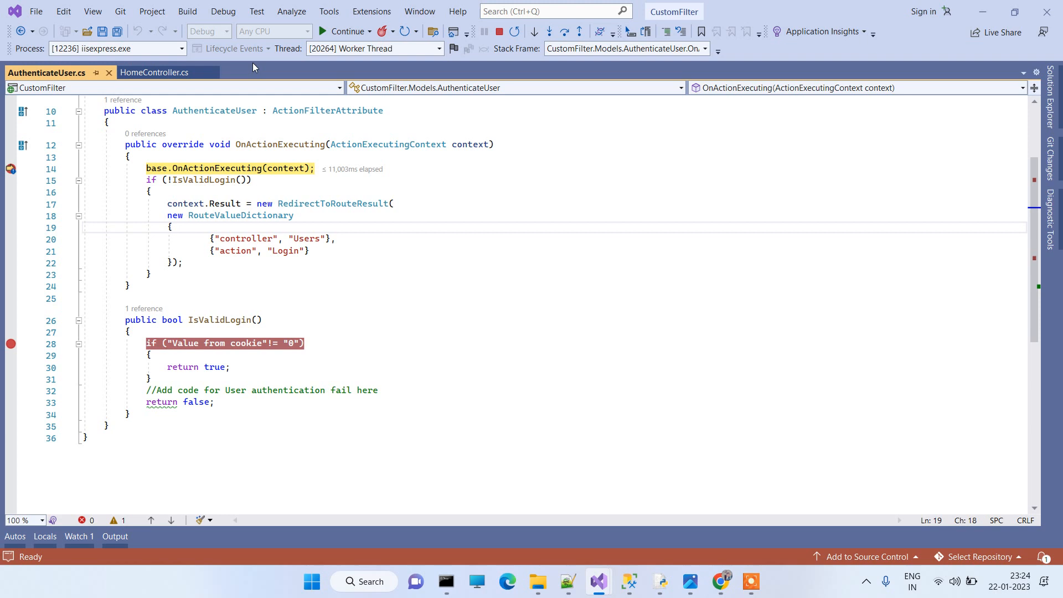
Step: Step through OnActionExecuting and IsValidLogin, continue, then request /Home/About again
left_click(154, 72)
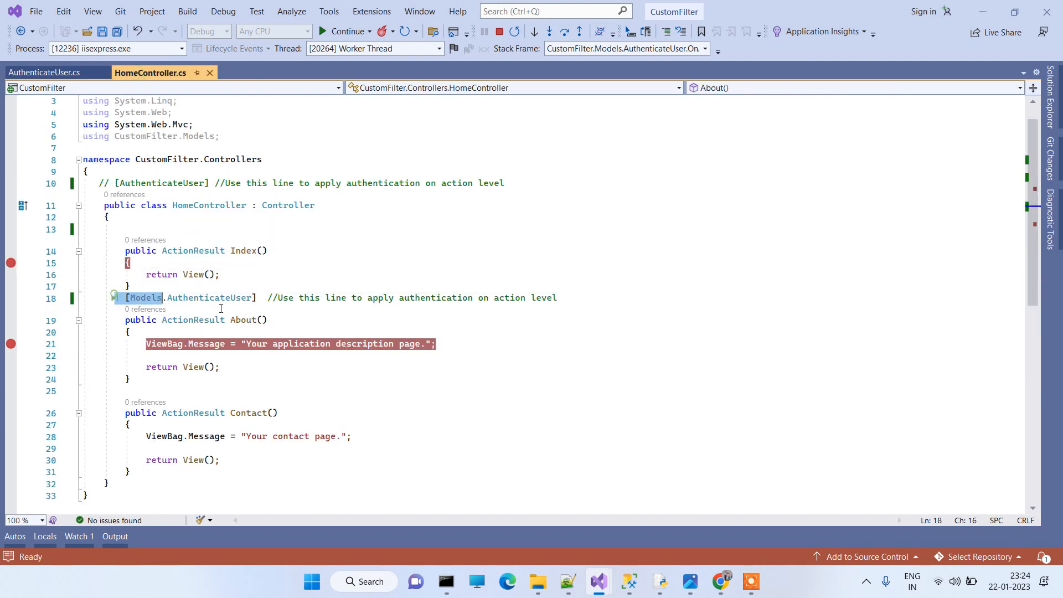
left_click(45, 73)
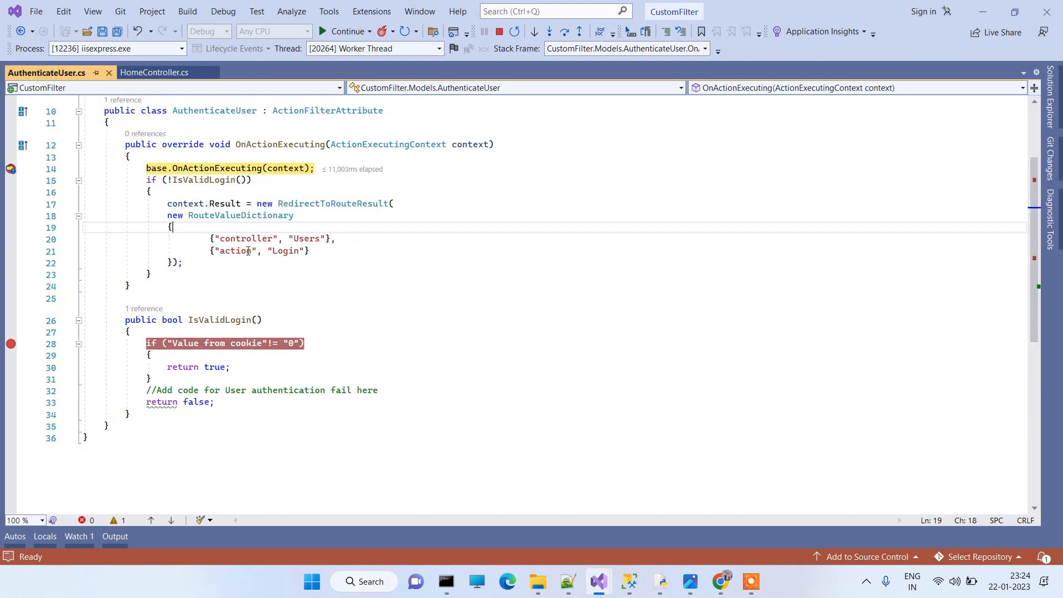
left_click(564, 32)
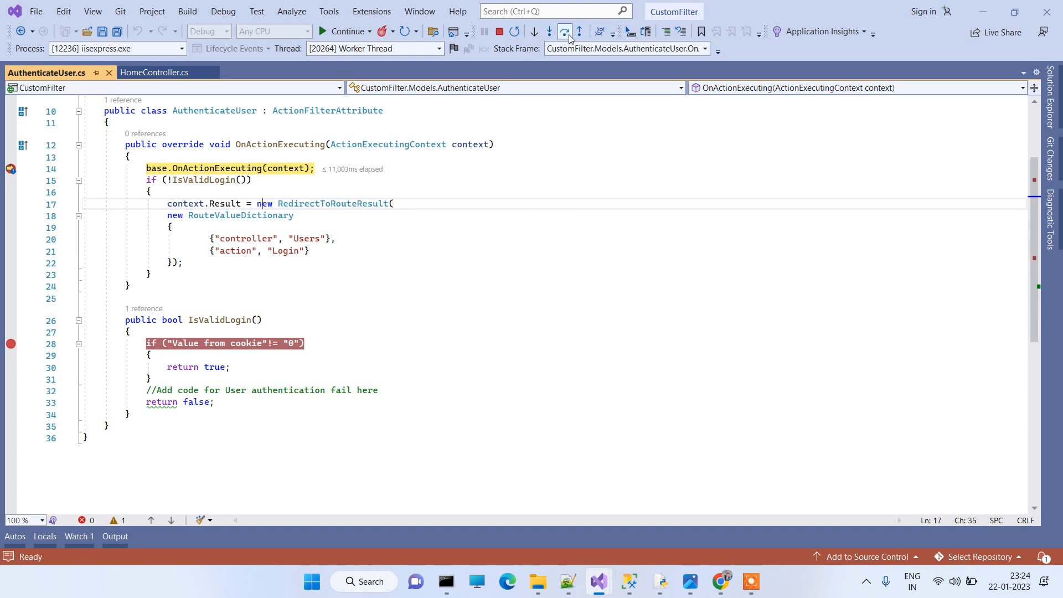
left_click(565, 32)
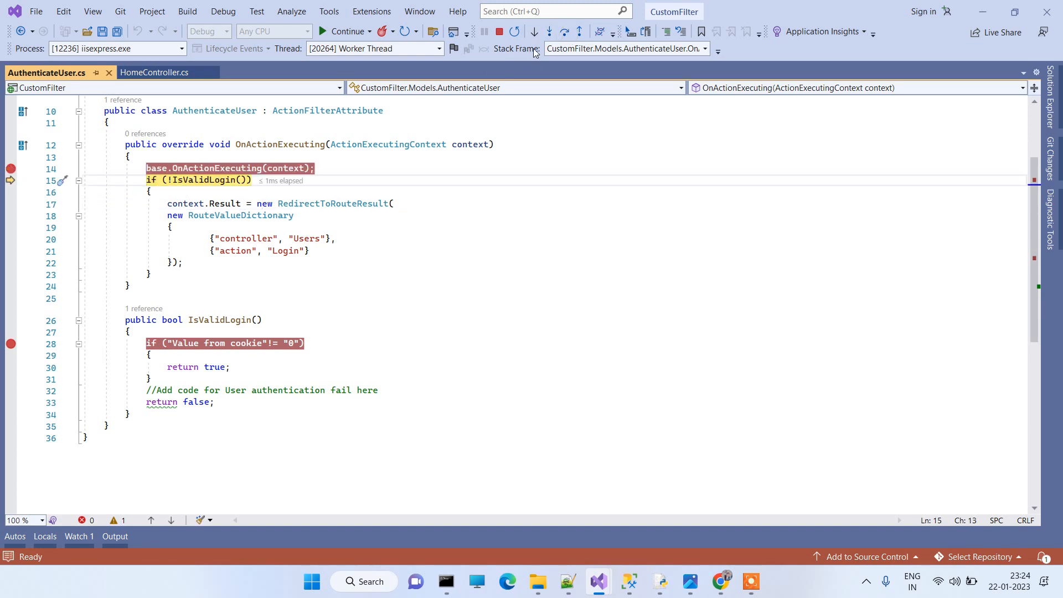
left_click(580, 32)
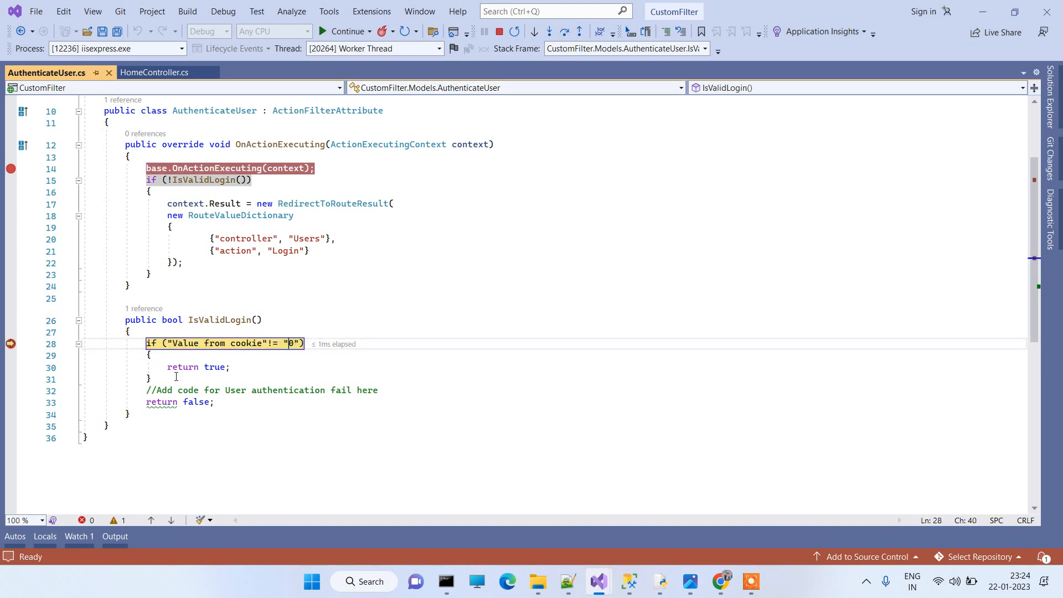
left_click(564, 32)
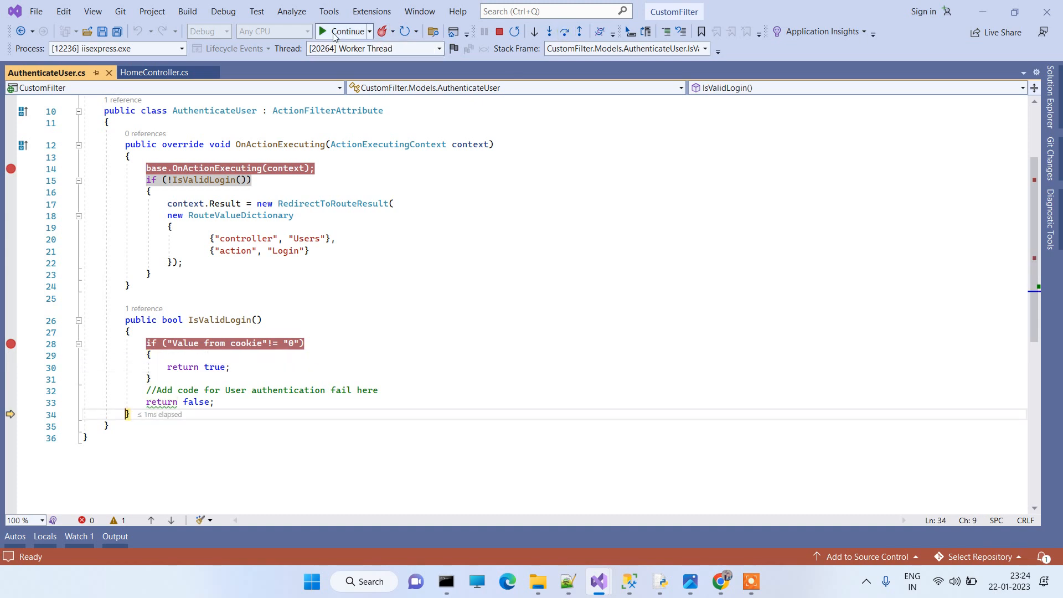
left_click(150, 73)
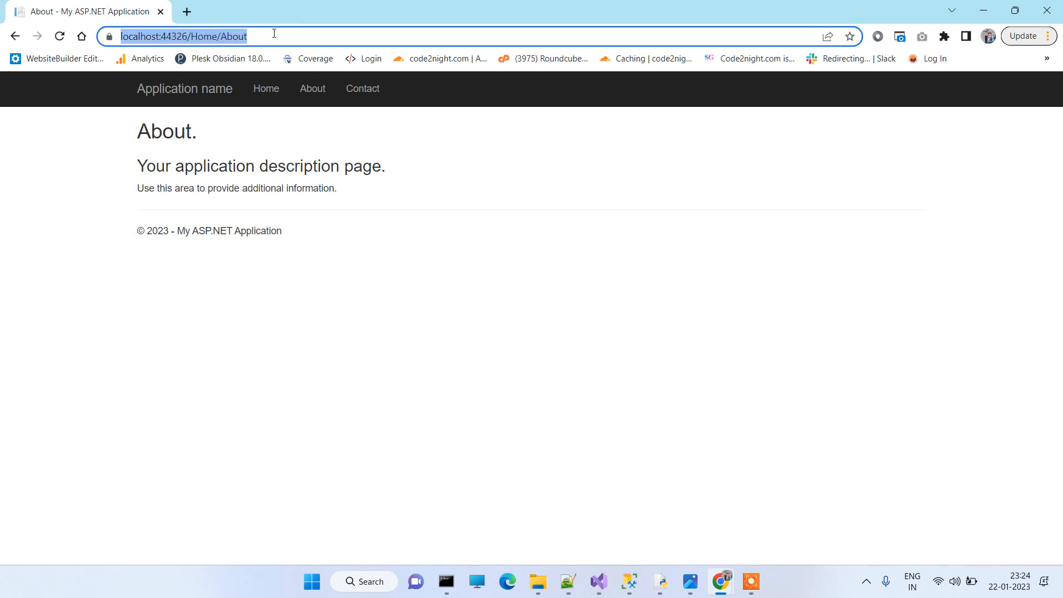
left_click(598, 581)
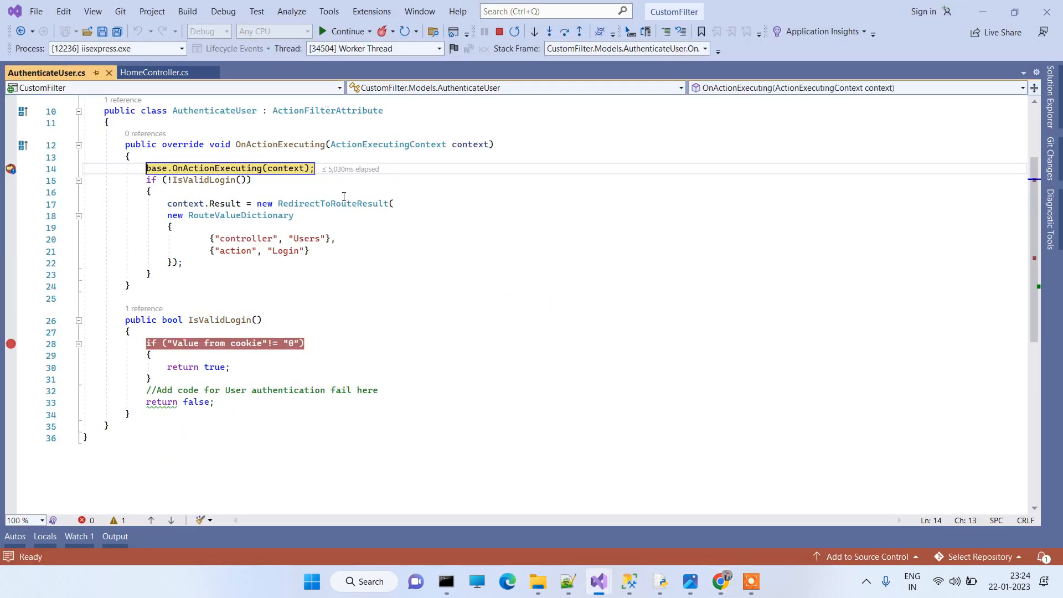
Step: Step over the base filter call into IsValidLogin and try Hot Reload, which finds no changes
left_click(564, 32)
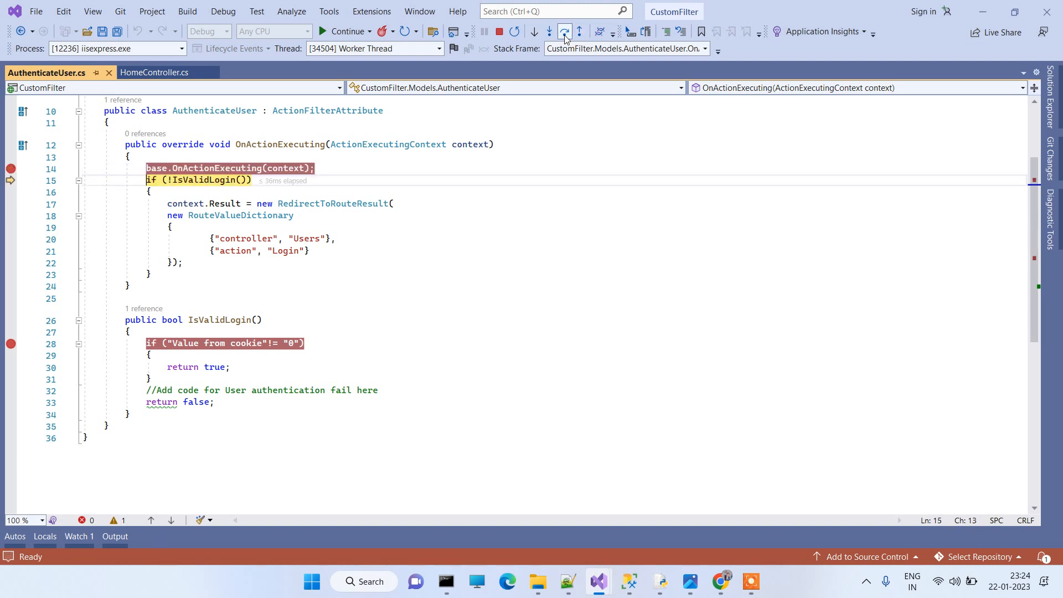
left_click(564, 32)
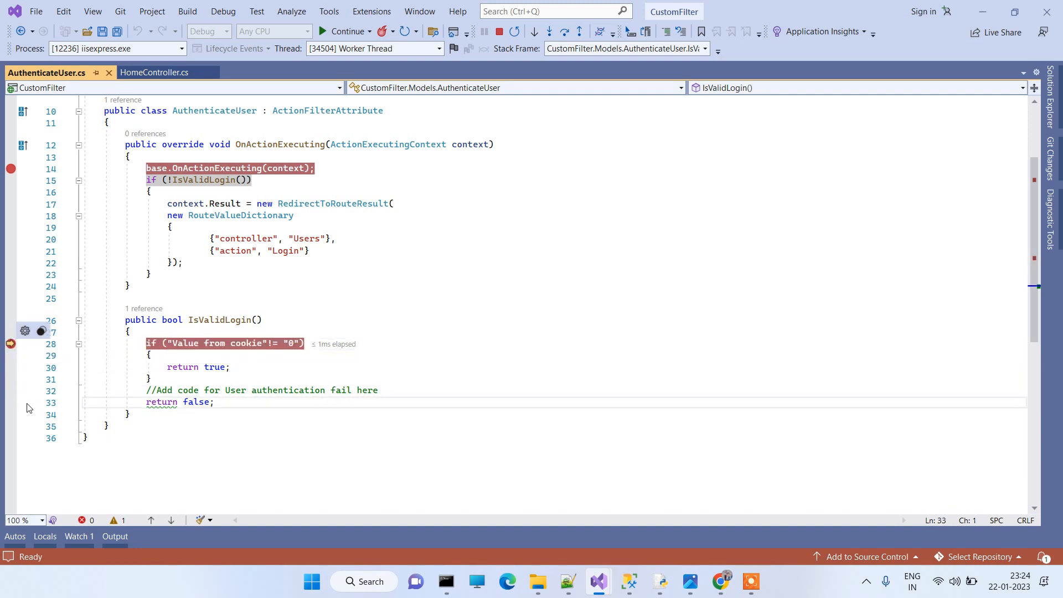
left_click(579, 32)
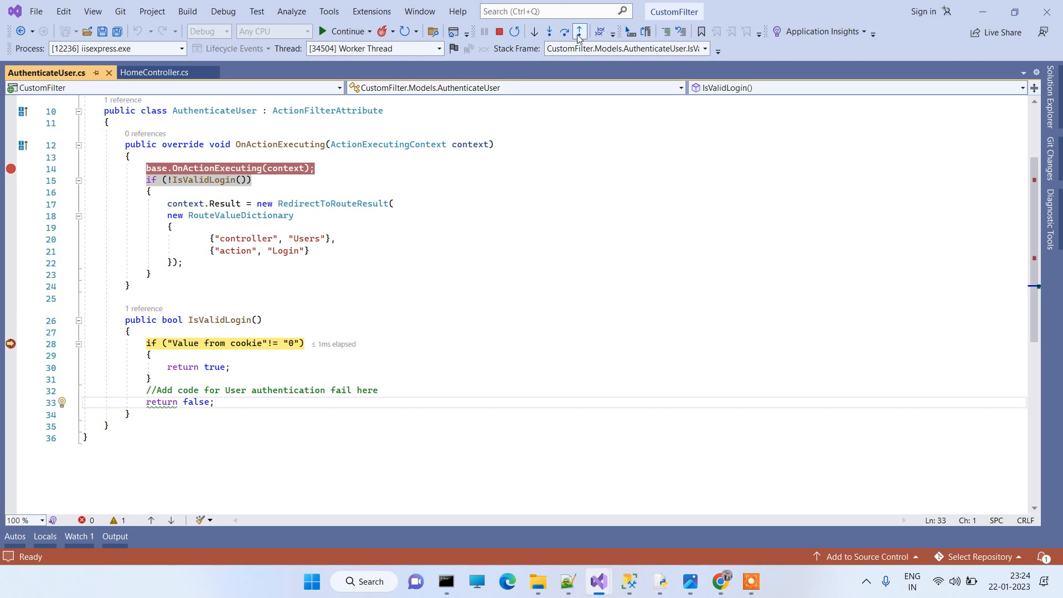
left_click(578, 32)
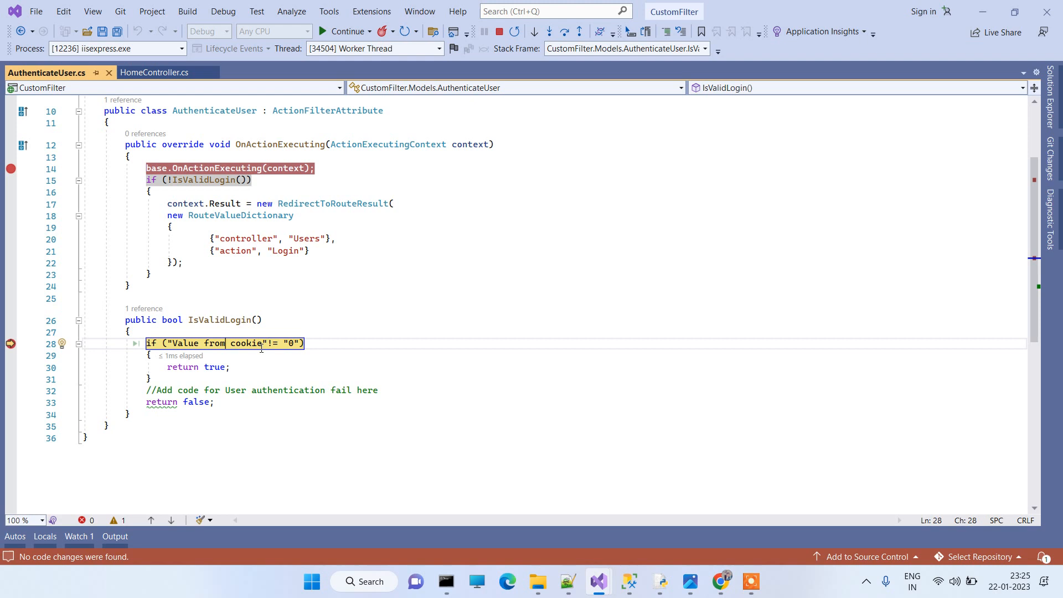
Step: Change the cookie check to "0", apply Hot Reload, step through the redirect and continue
type("0\"!= \"0\")")
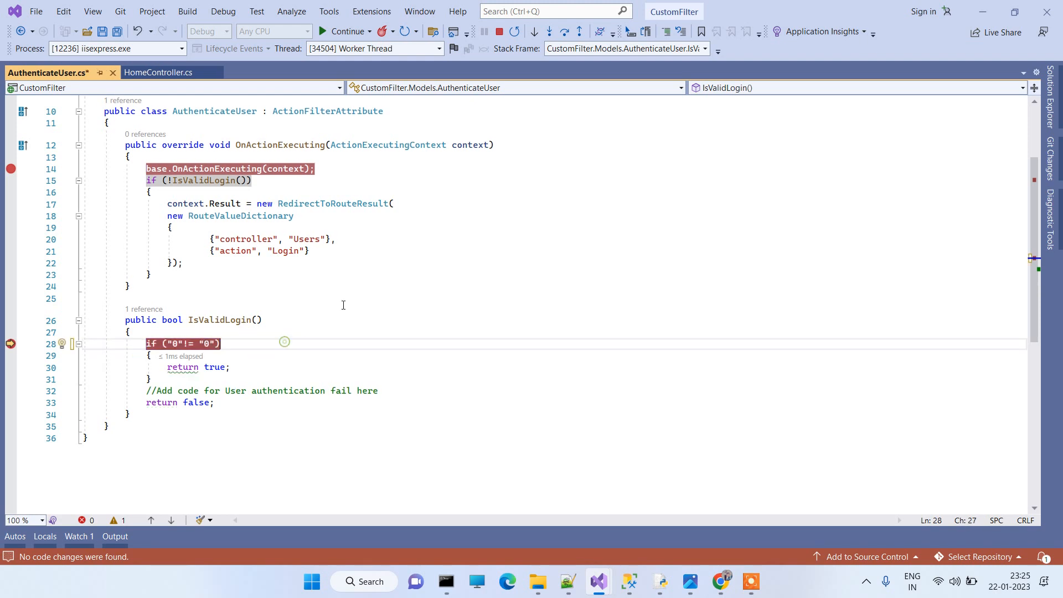
left_click(566, 32)
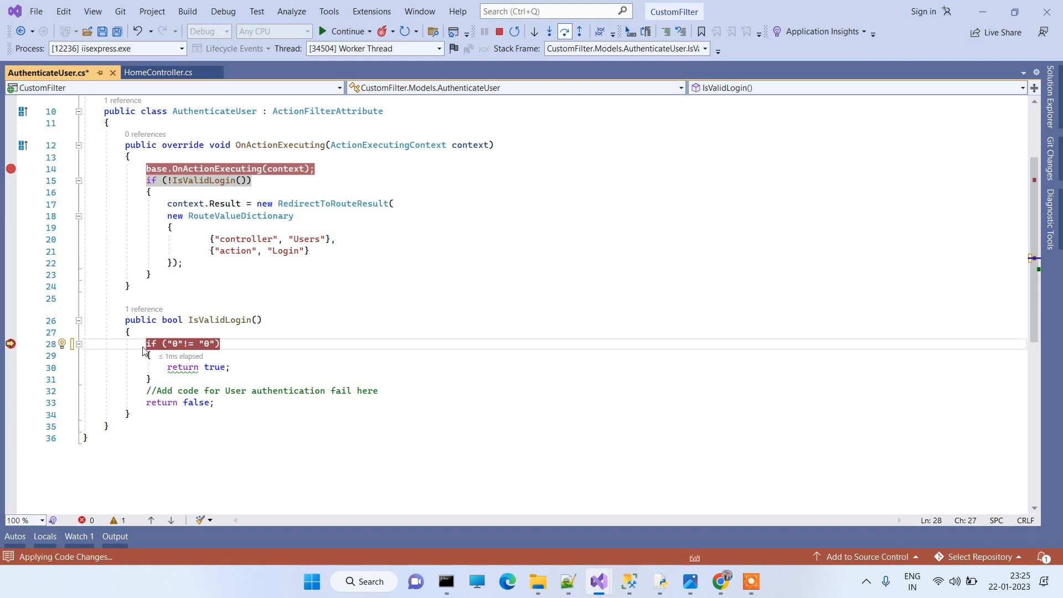
key("F10")
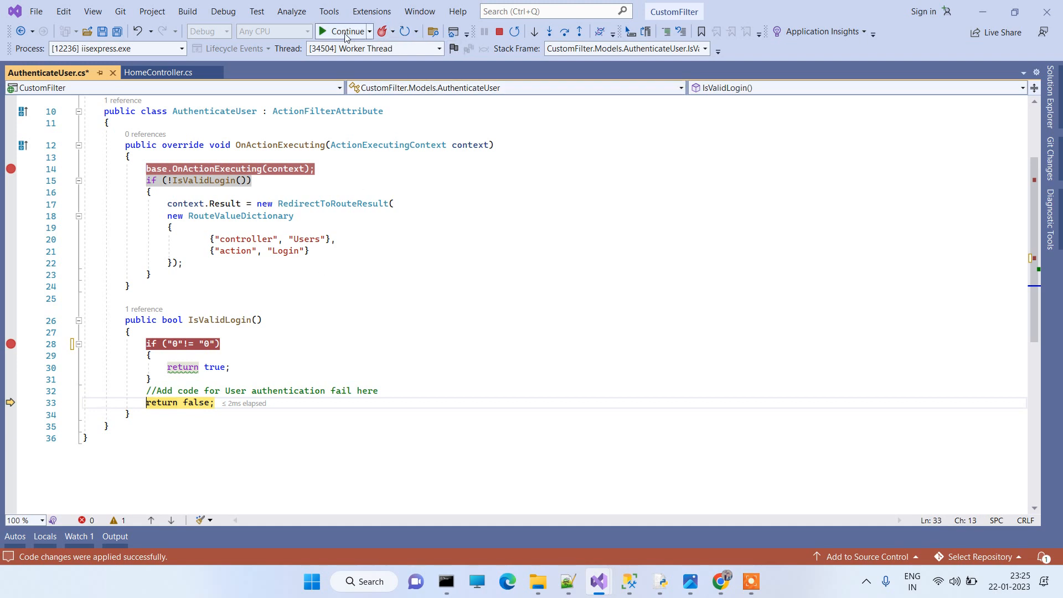
left_click(563, 32)
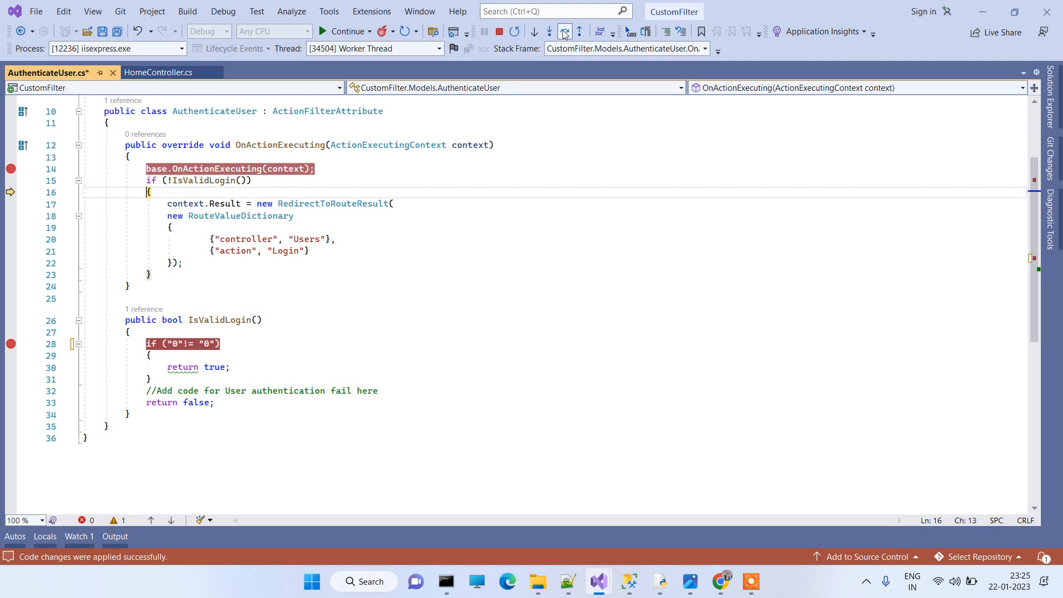
left_click(533, 32)
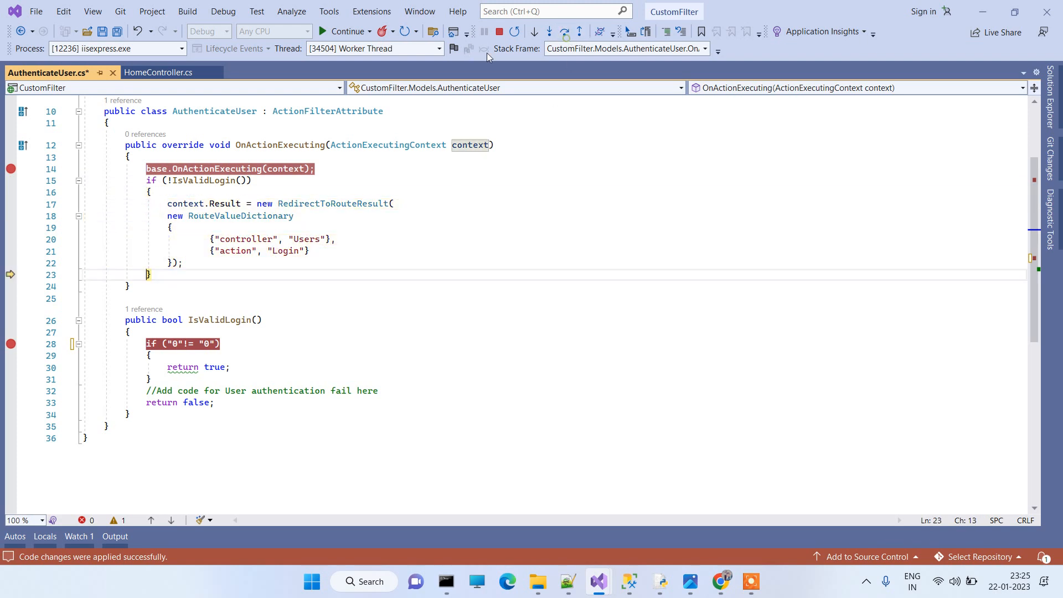
left_click(344, 31)
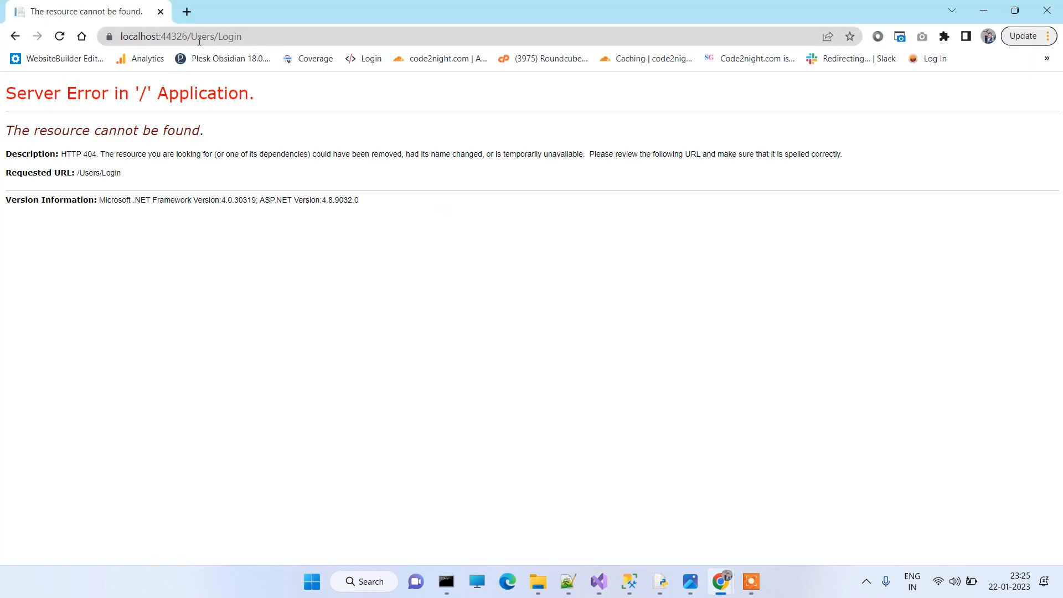
Step: Select the Users/Login path in the 404 page's address bar
double_click(247, 36)
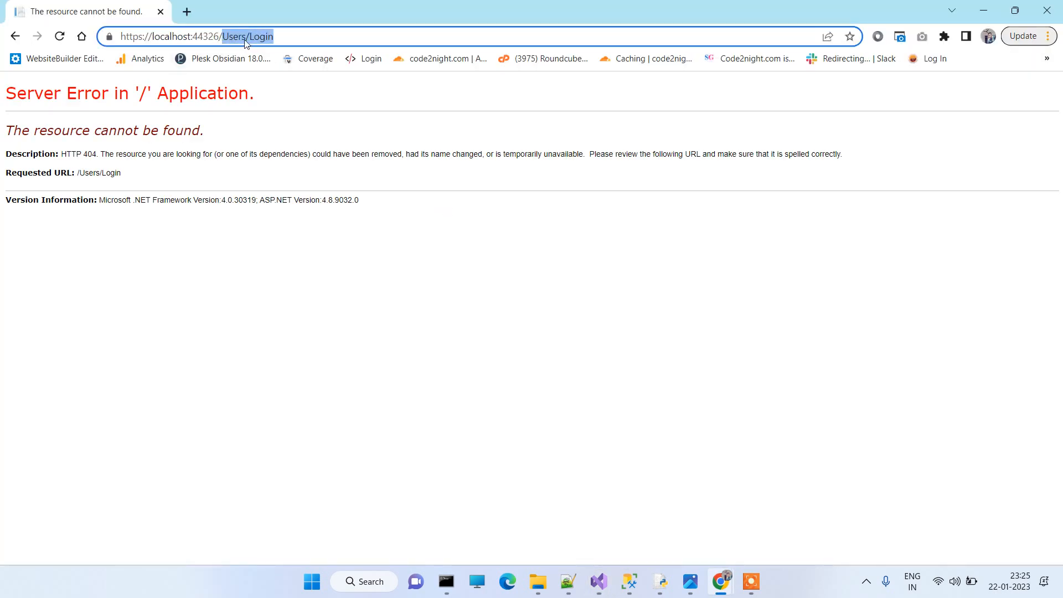
mouse_move(535, 480)
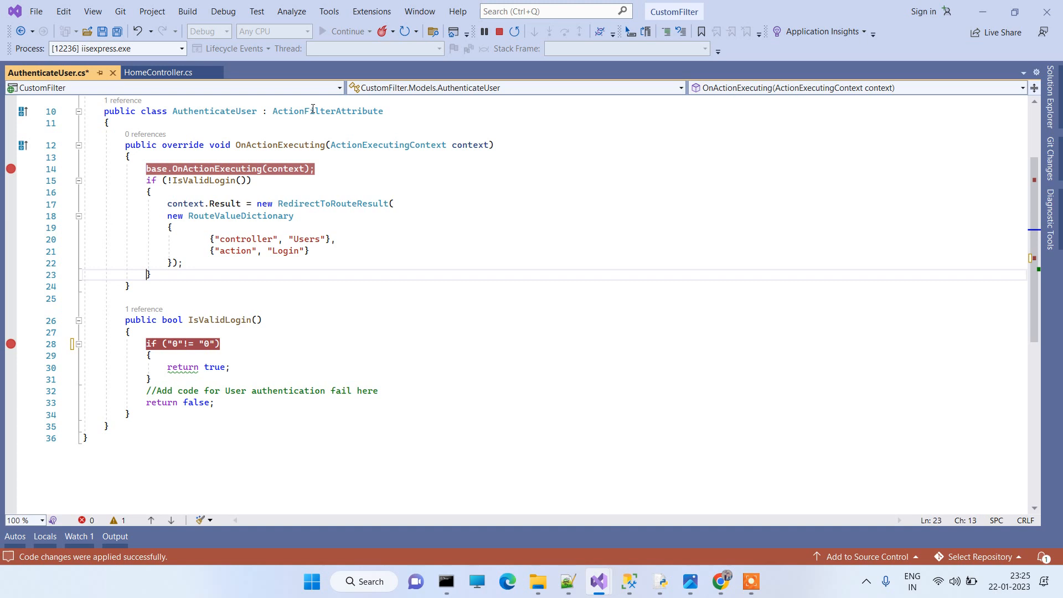
Step: Review the [Models.AuthenticateUser] attribute on About in HomeController, then return to AuthenticateUser.cs
left_click(157, 73)
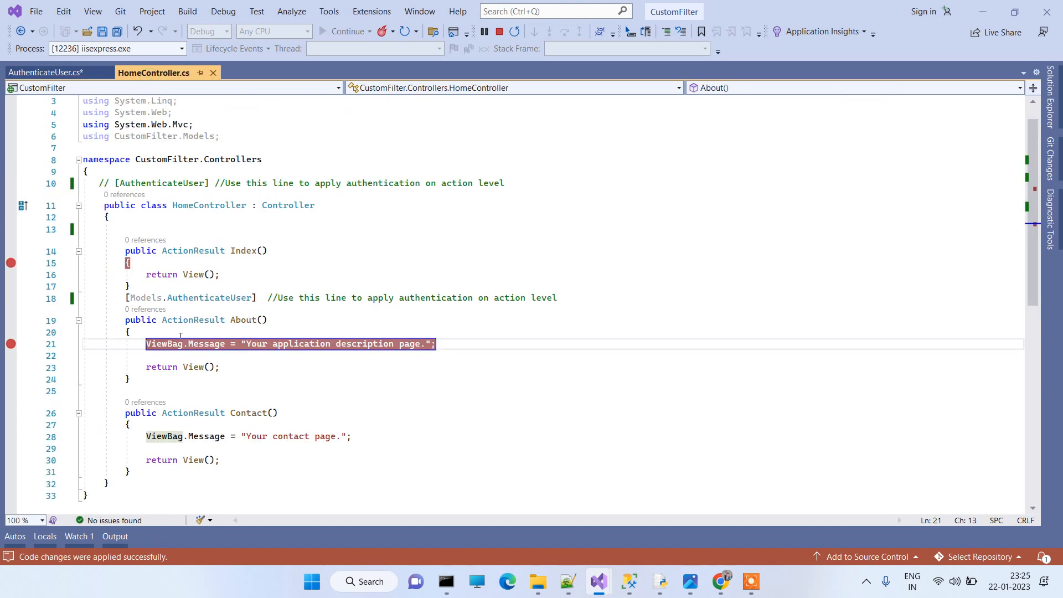
double_click(209, 298)
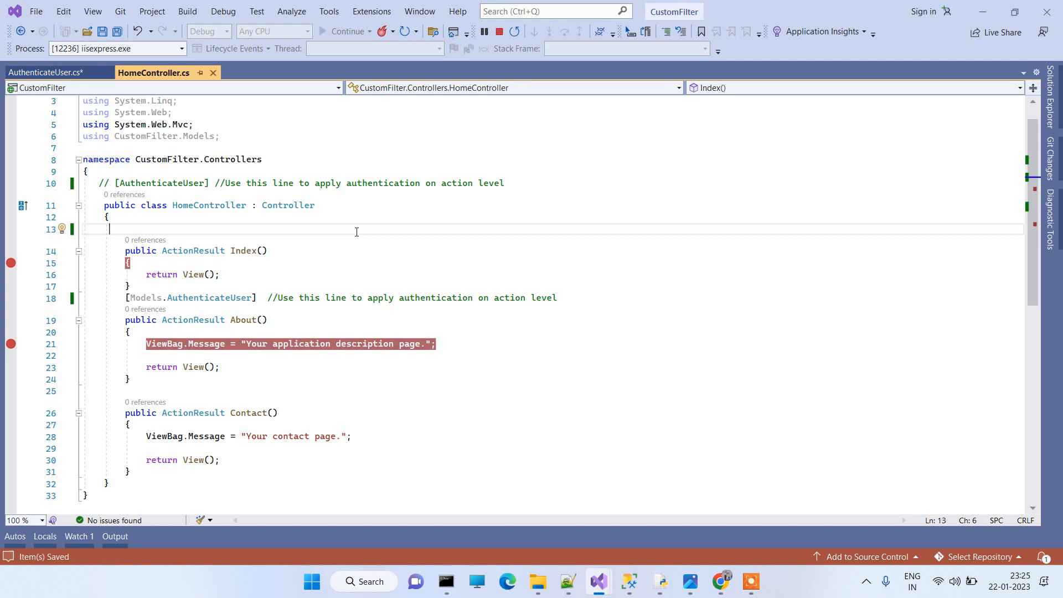
left_click(46, 72)
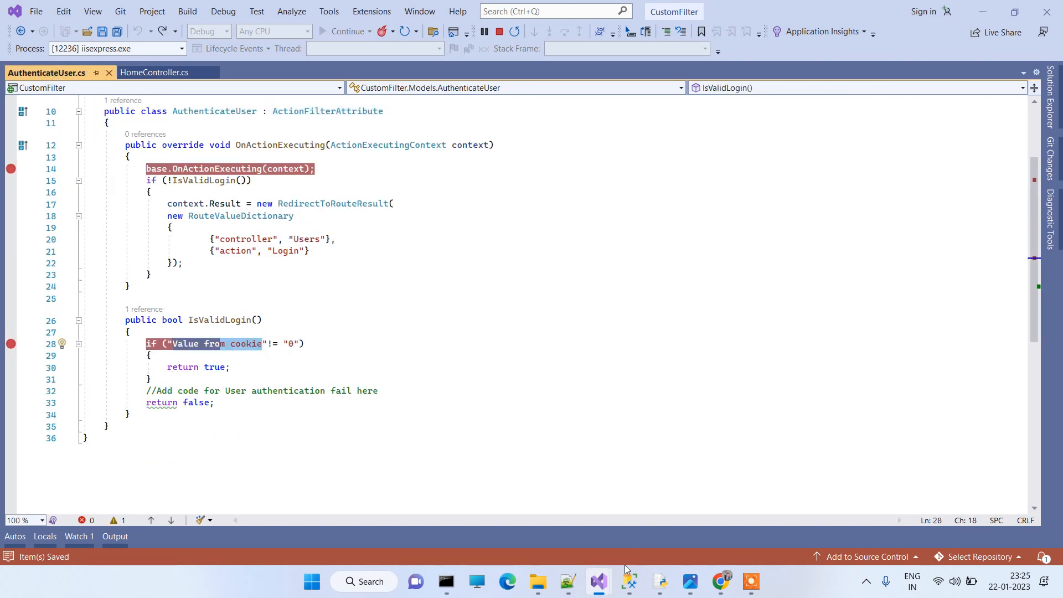
mouse_move(721, 581)
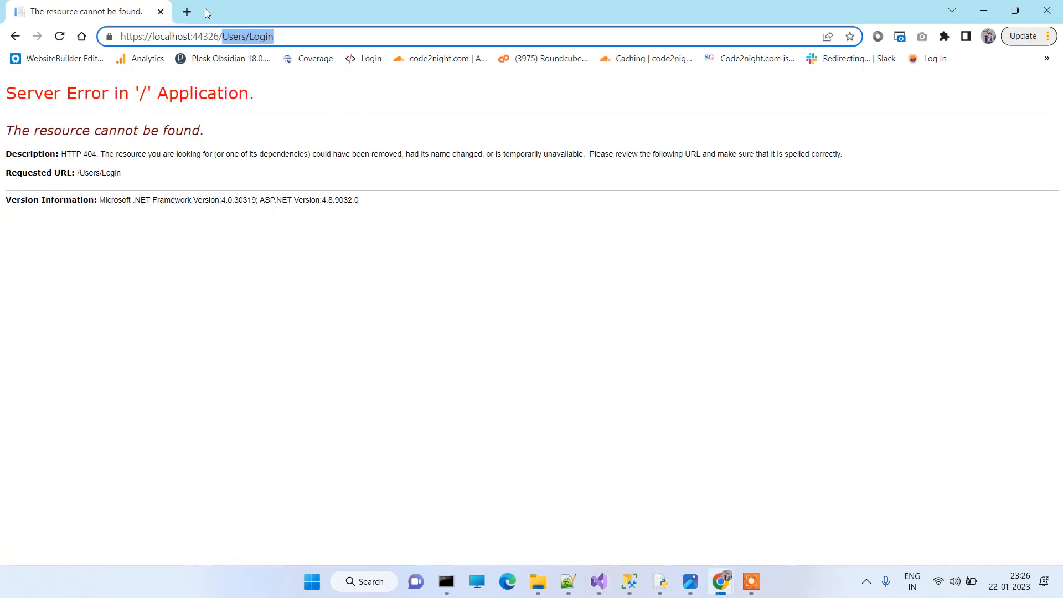
Step: Open a second Chrome tab for code2night.com
left_click(187, 11)
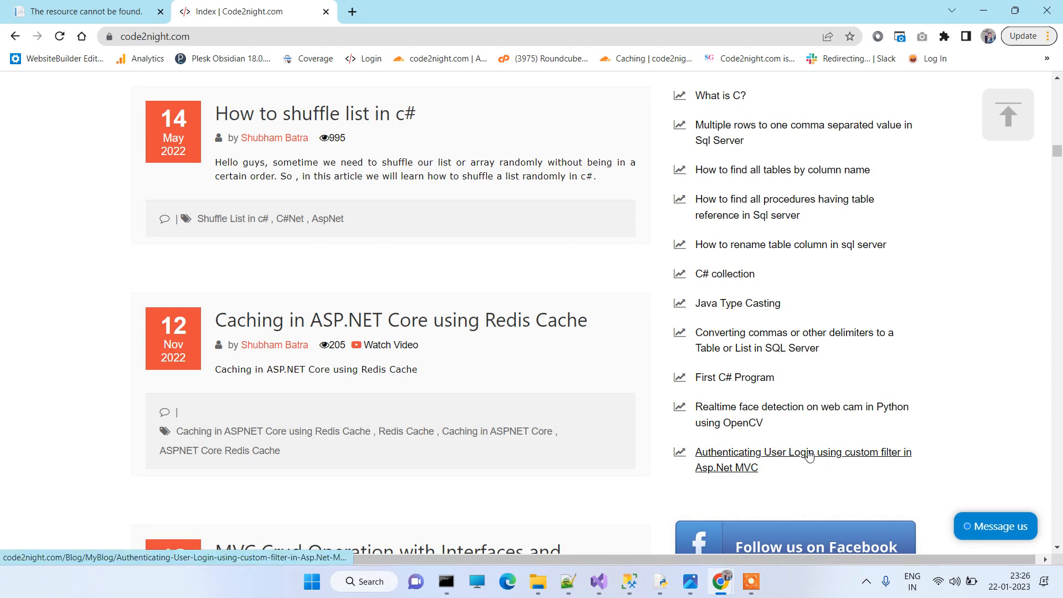
Step: Open the 'Authenticating User Login using custom filter in Asp.Net MVC' article and scroll through it
left_click(802, 452)
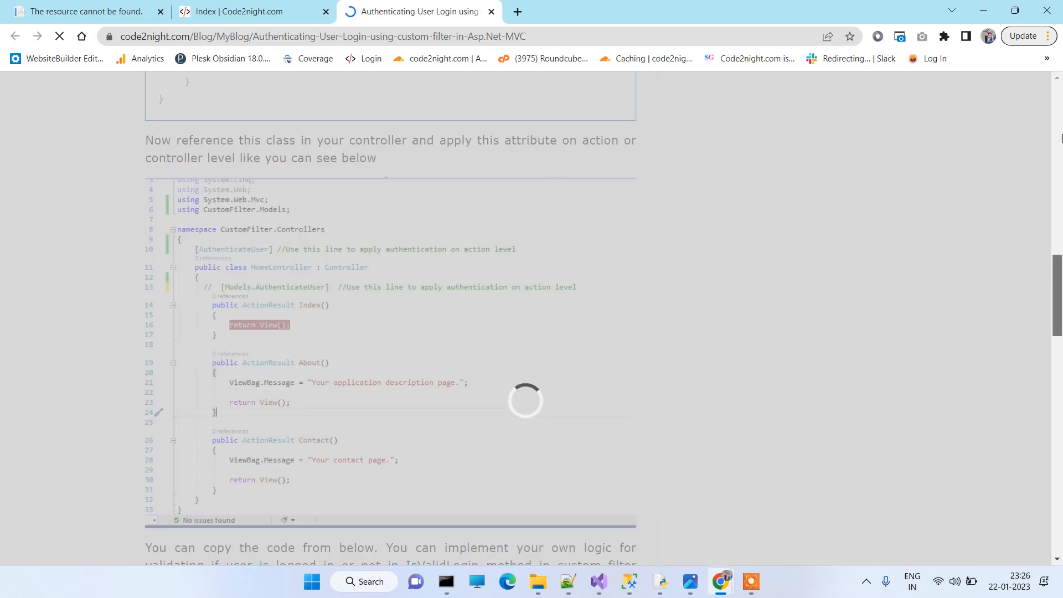
scroll("up", 3)
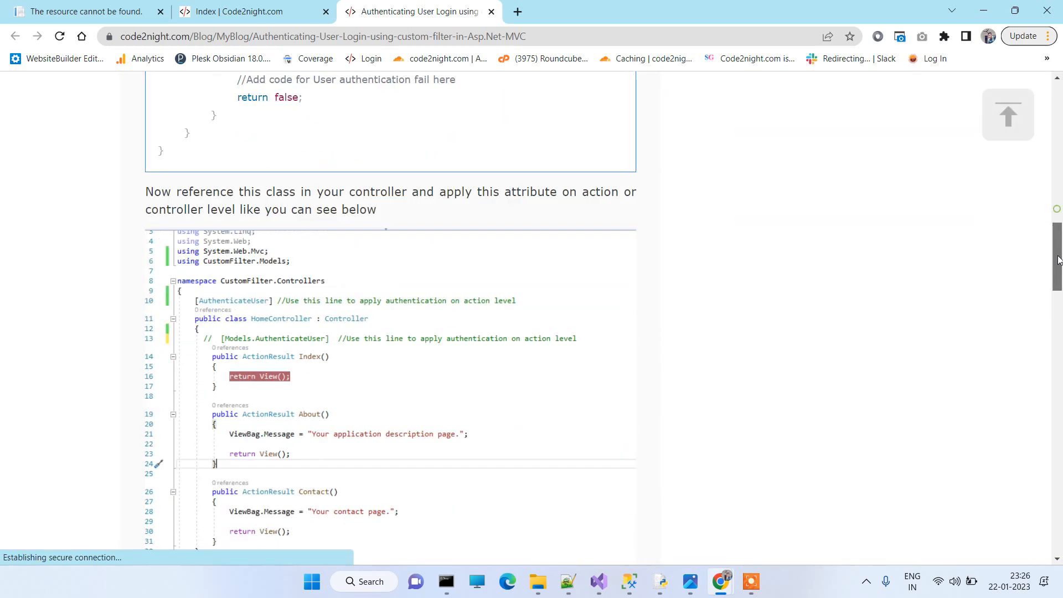
scroll("down", 3)
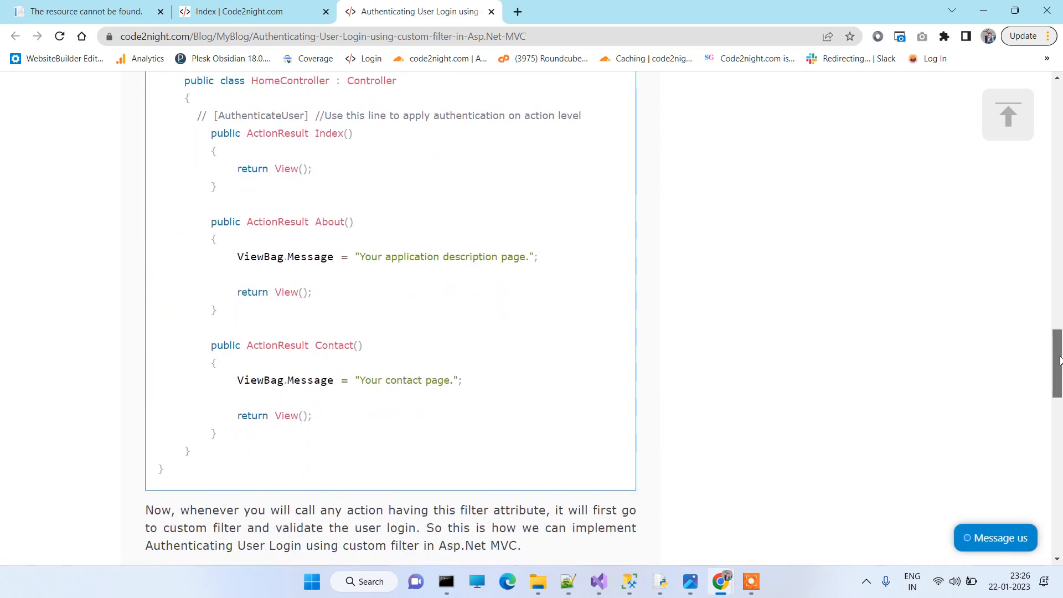
scroll("down", 3)
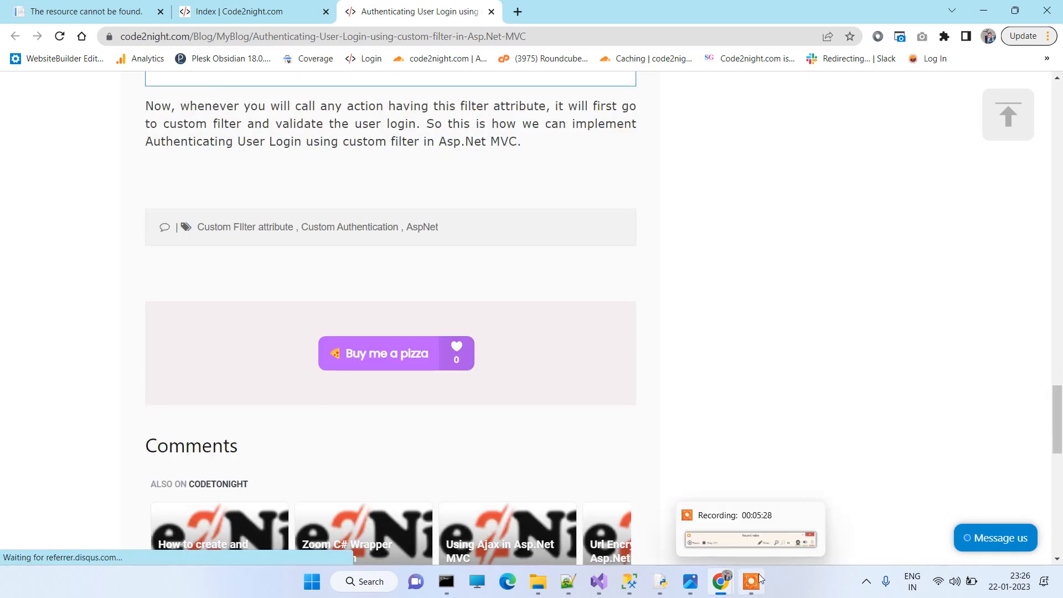